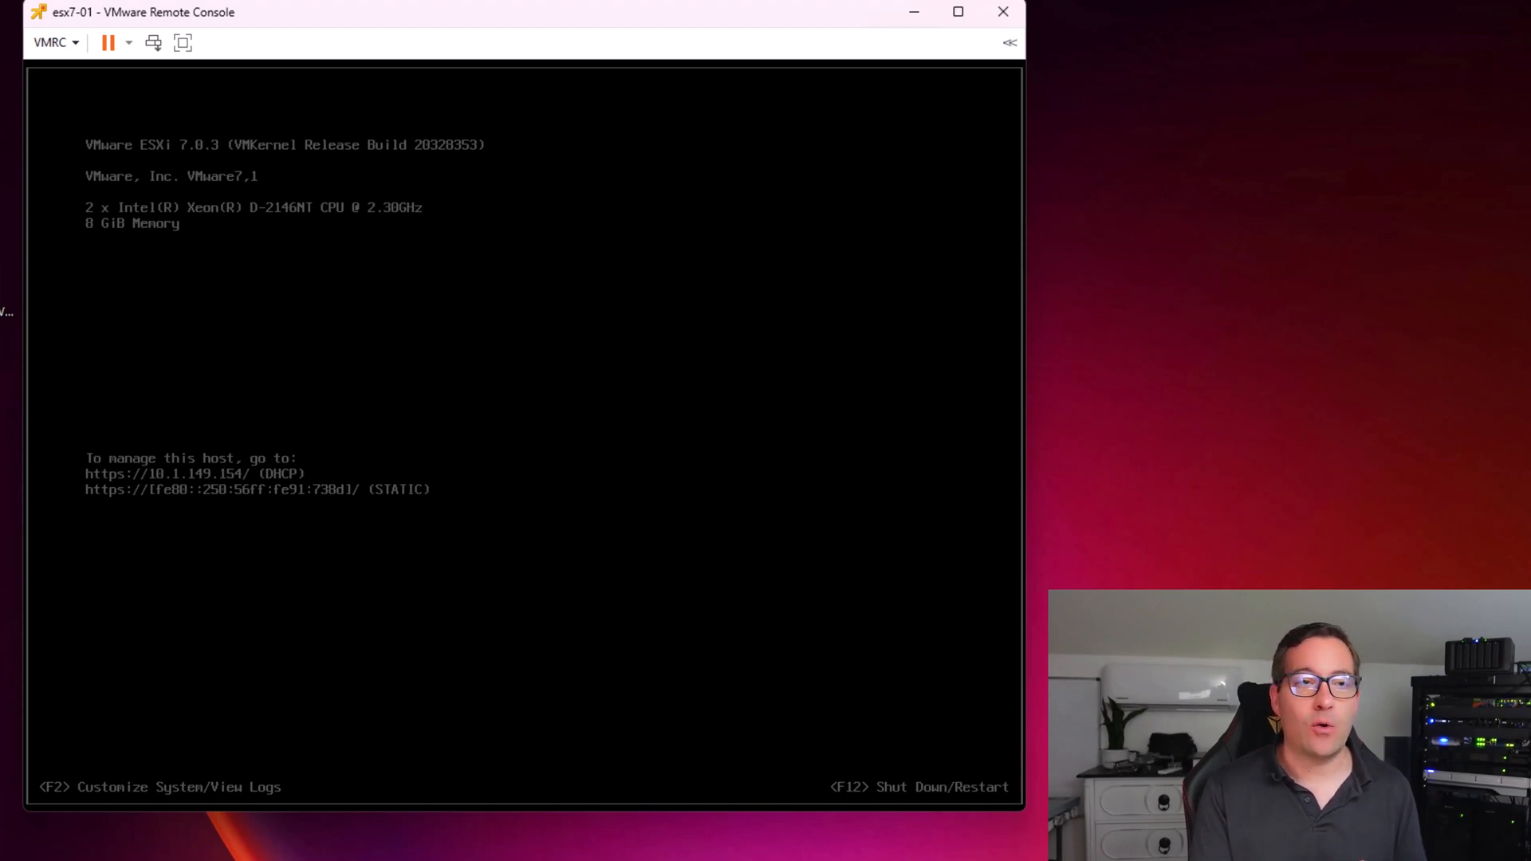
mouse_move(357, 424)
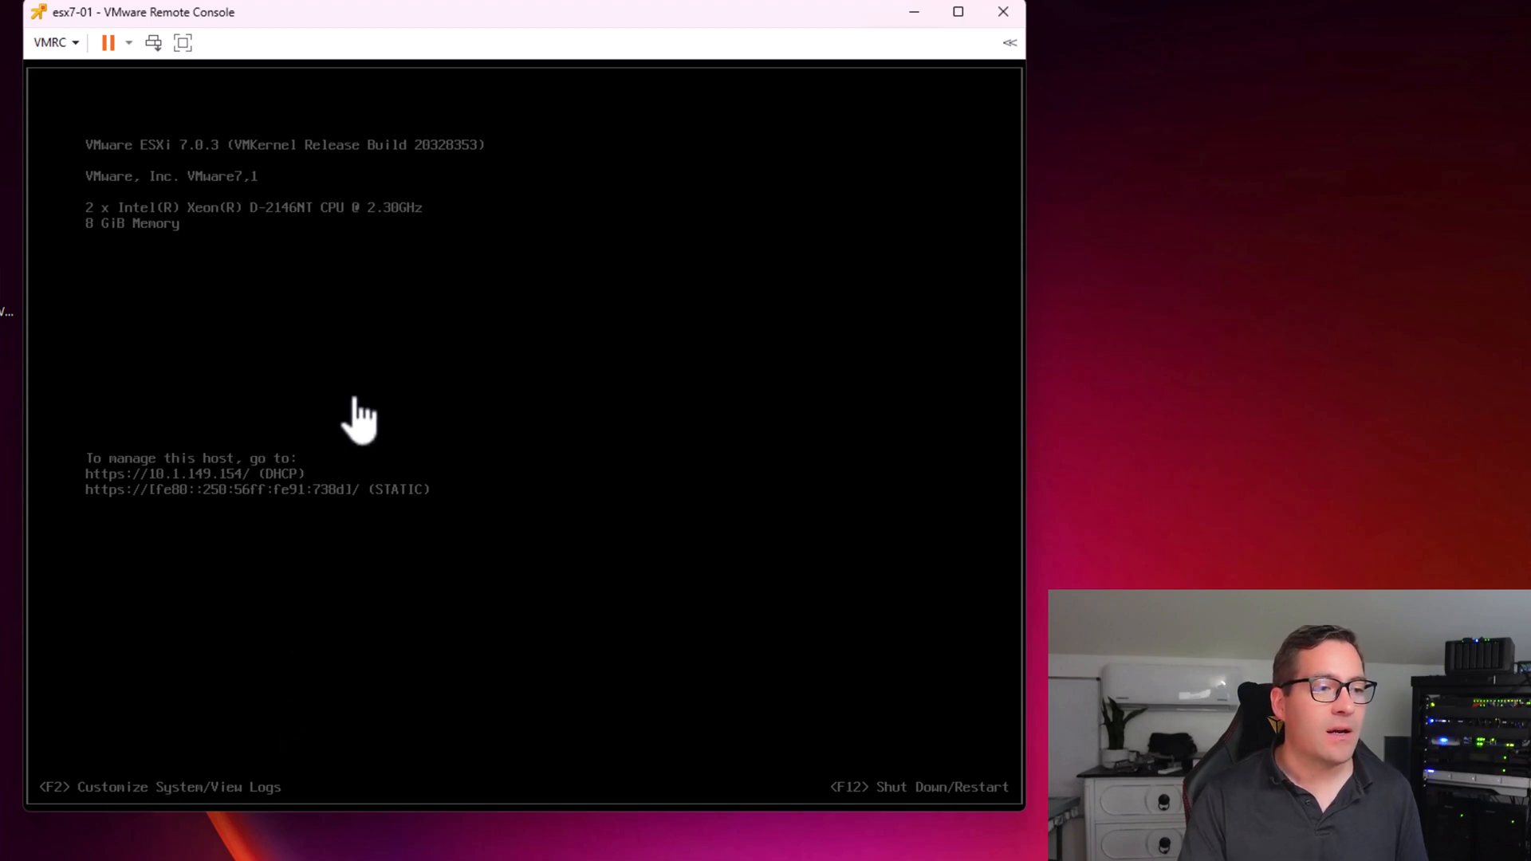
mouse_move(439, 239)
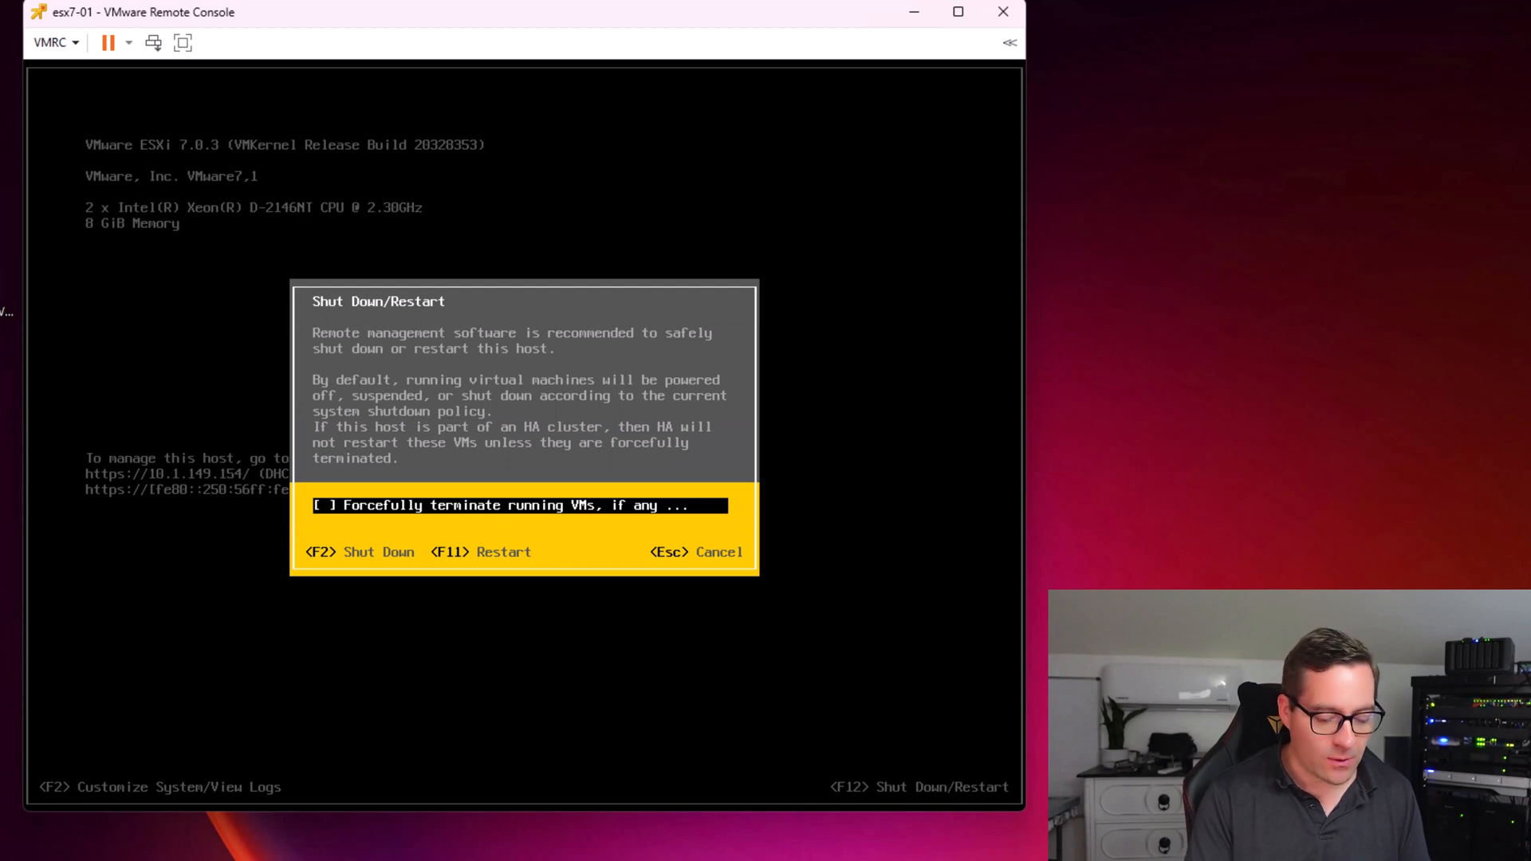
Restart the host with F11 so it boots the ESXi 8.0.0 installer to its license agreement
key(F11)
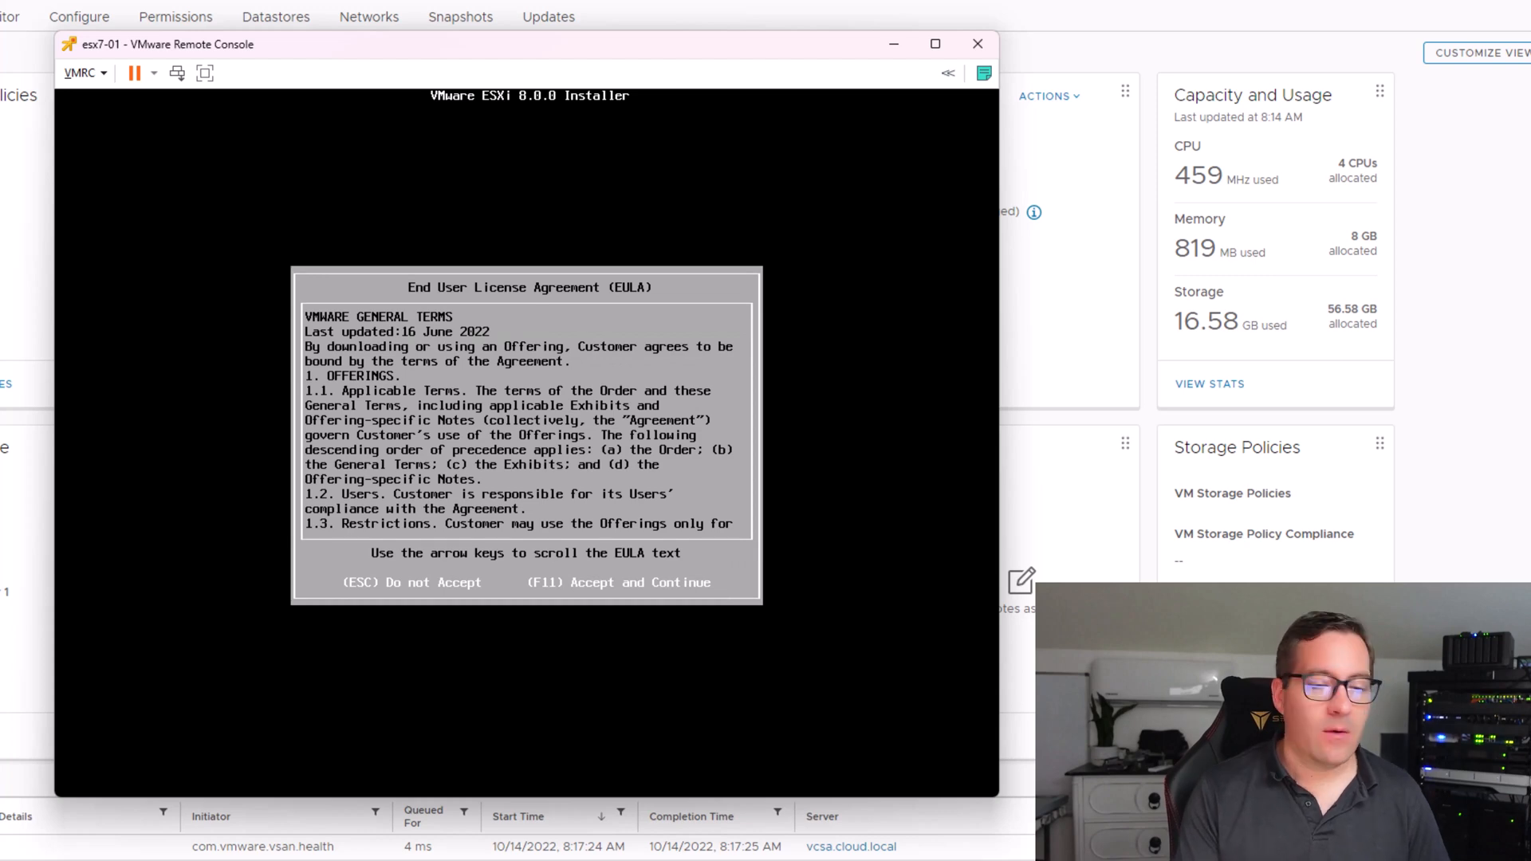
Accept the ESXi 8.0.0 license agreement with F11 to reach the ESXi Found choice
key(F11)
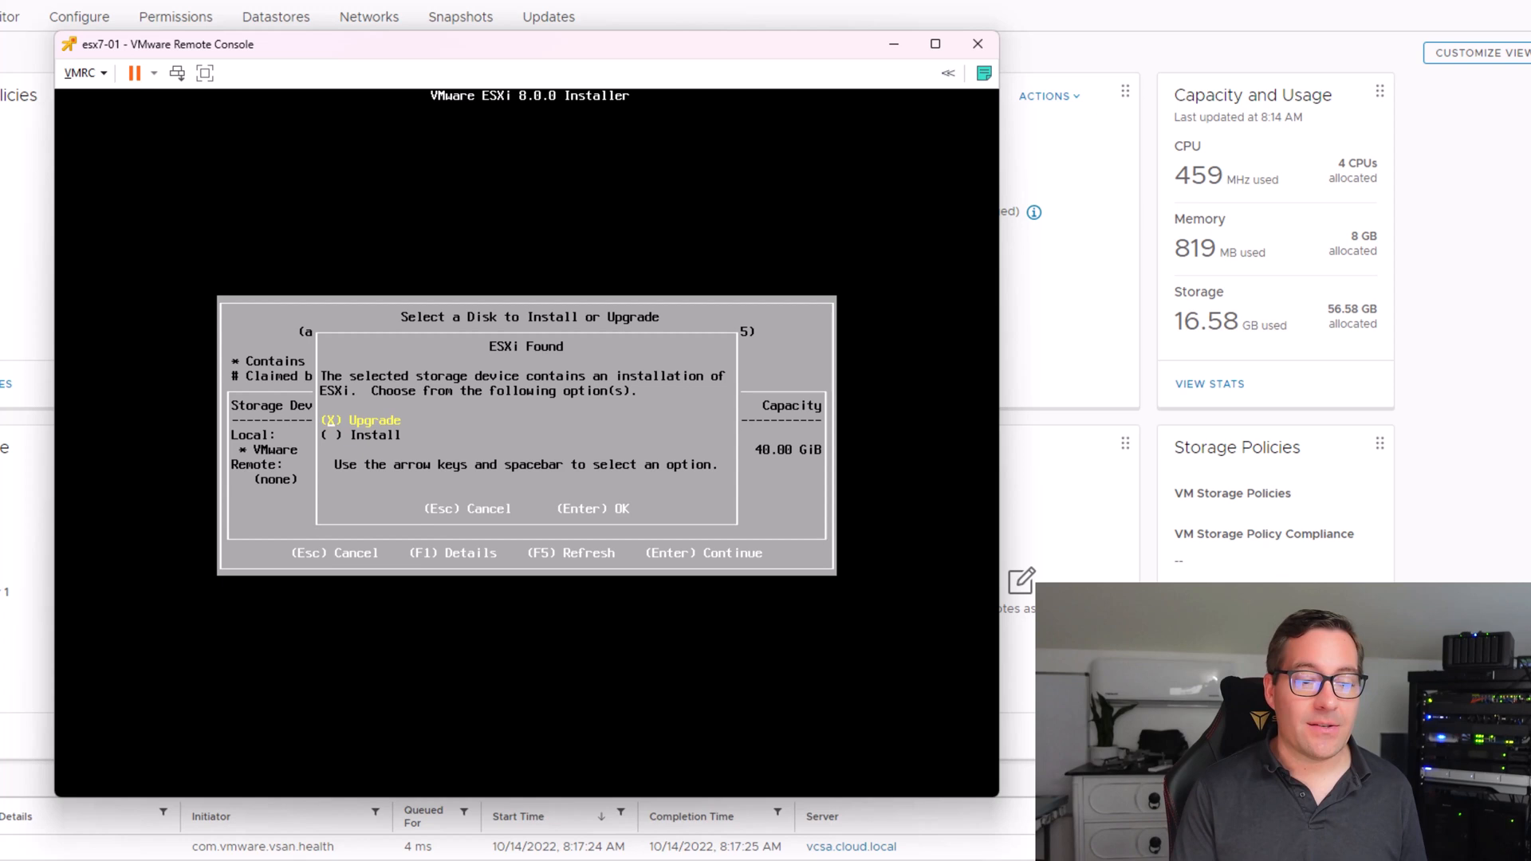
Choose Upgrade for the existing ESXi 7.0.3 install and confirm the upgrade to 8.0.0 with F11
key(Enter)
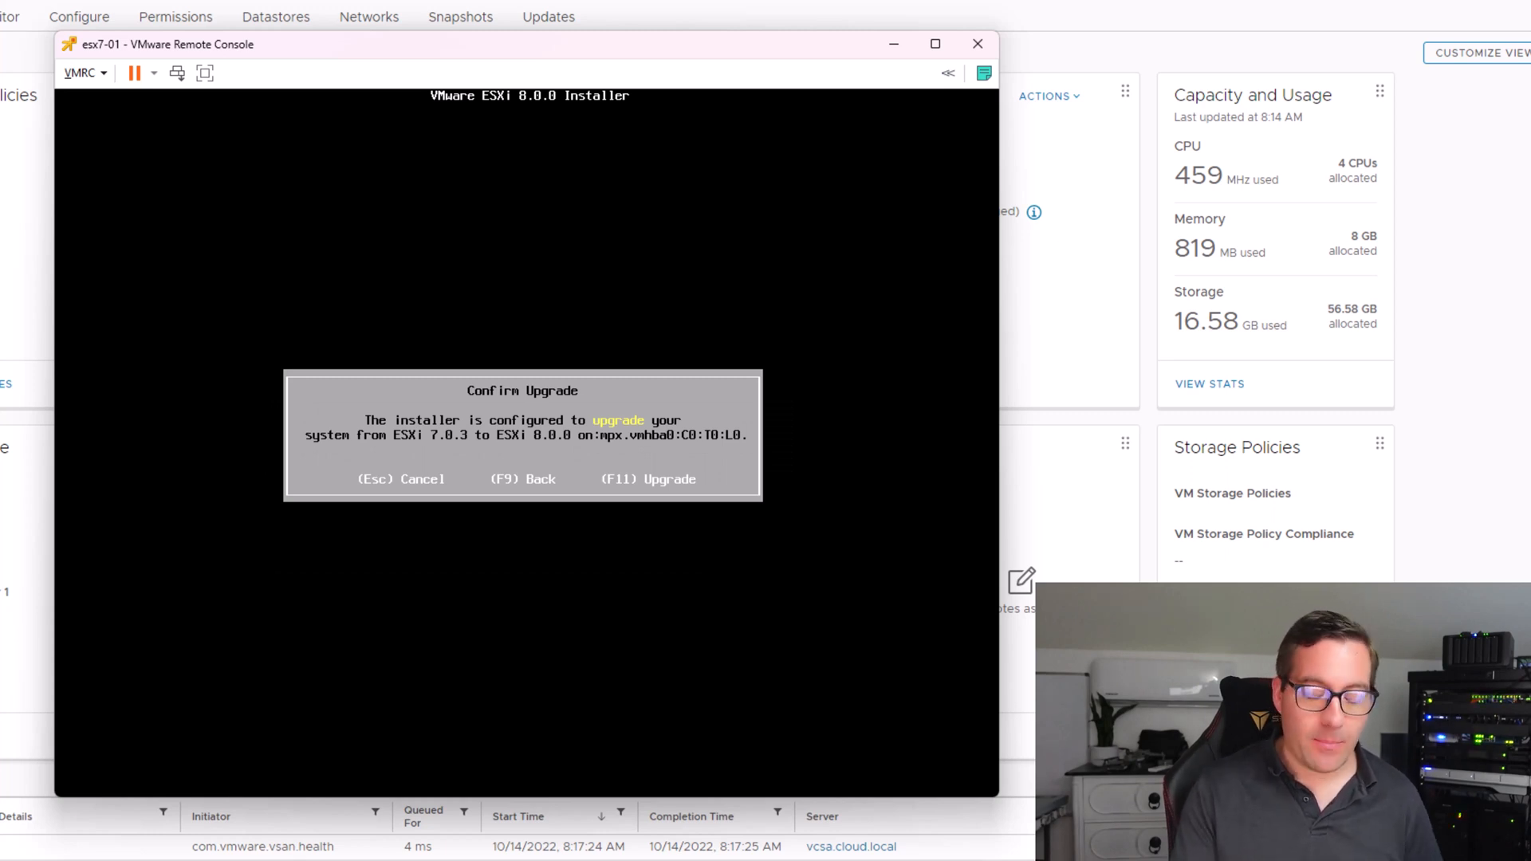
key(F11)
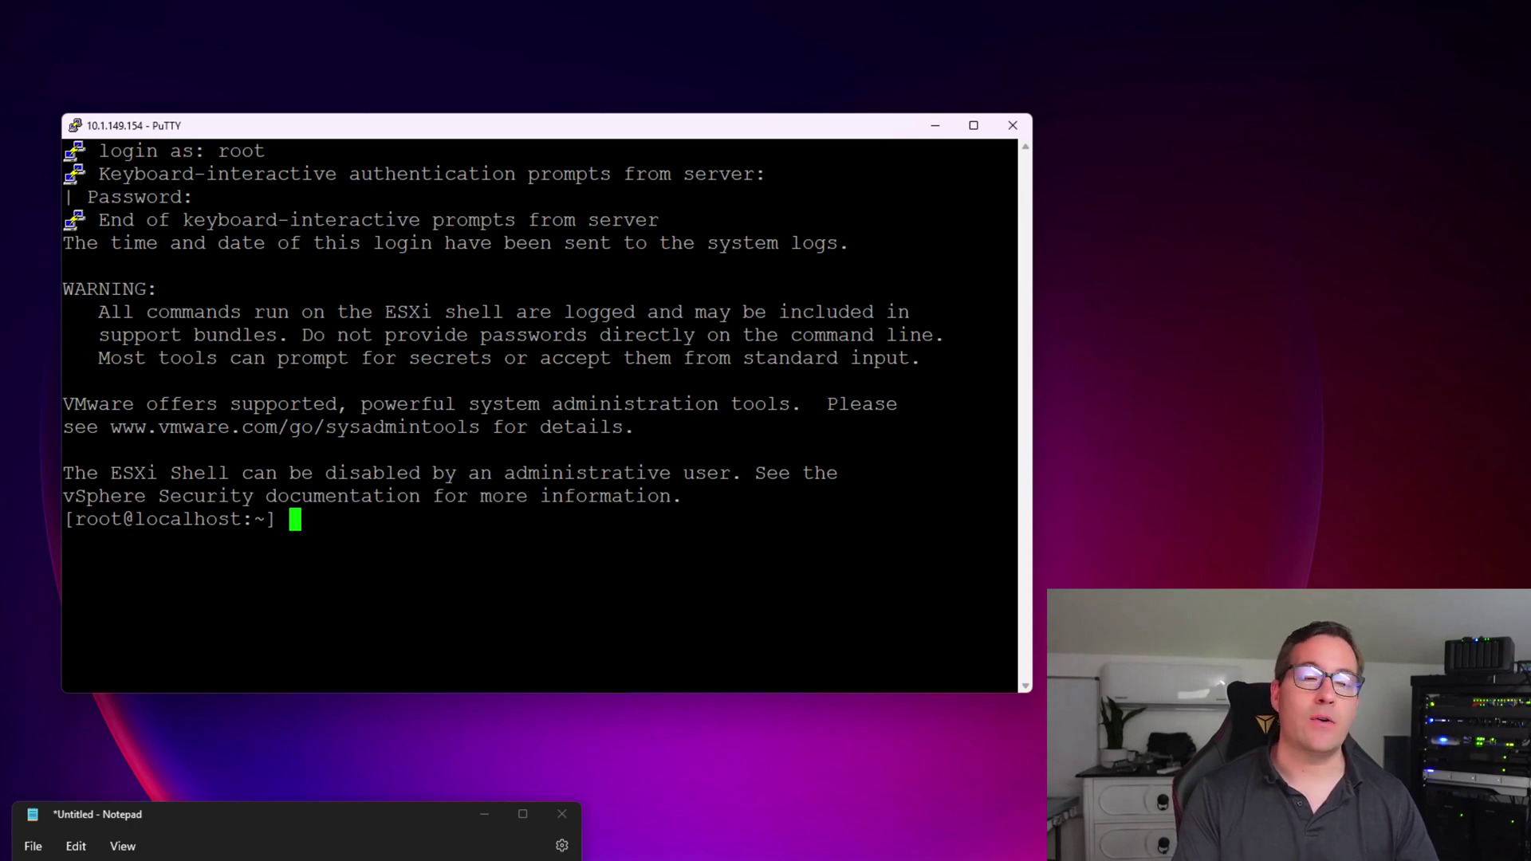
Enable the httpClient firewall ruleset and enter the esxcli software profile update command for ESXi-8.0.0-20513097-standard
text(esxcli network firewall ruleset set -e true -r httpClient)
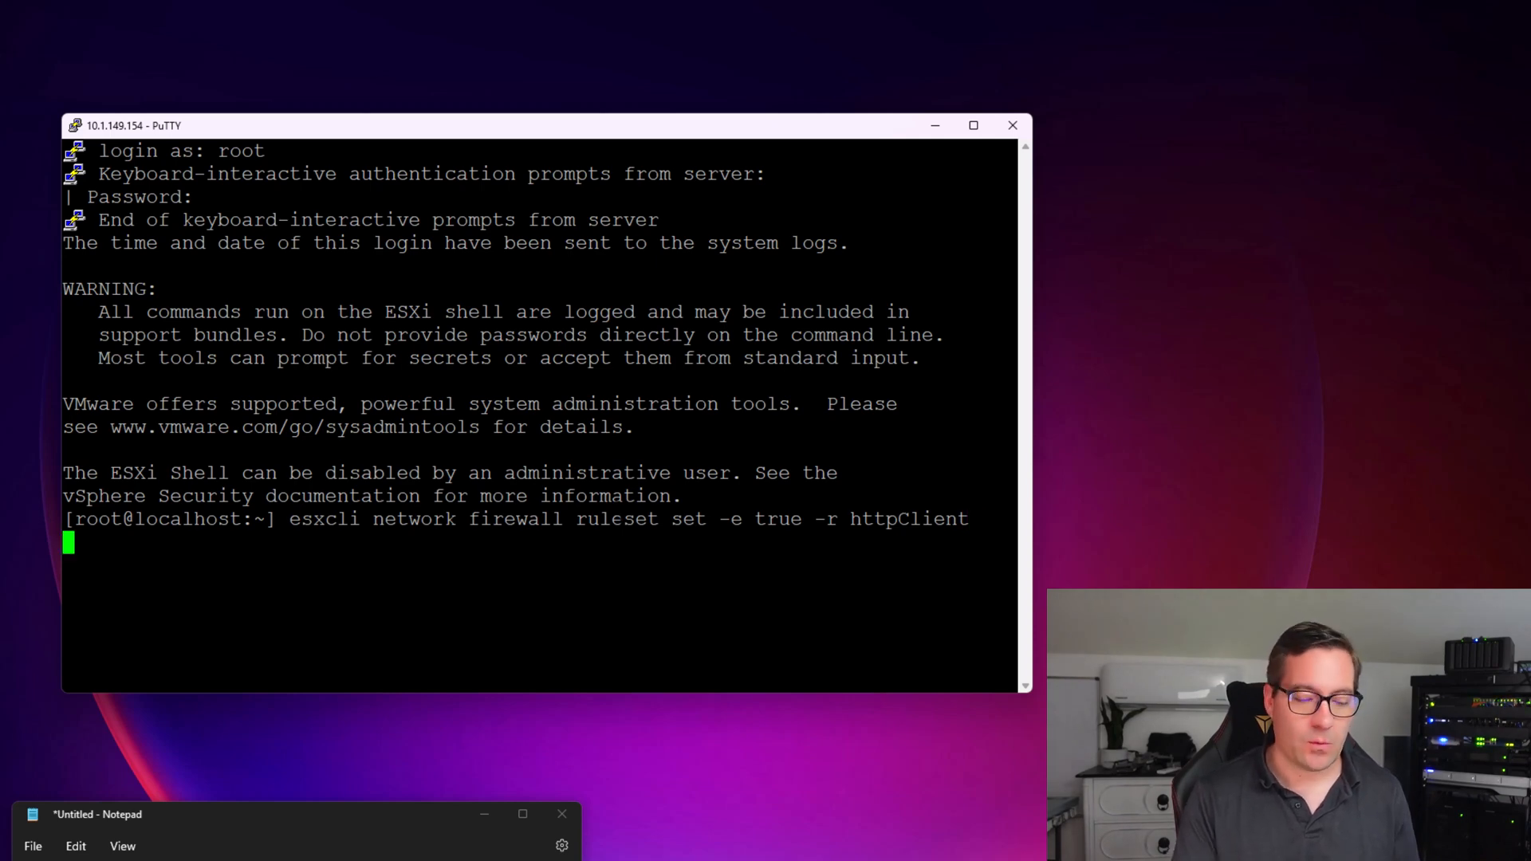
text(esxcli software profile update -d https://hostupdate.vmware.com/software/VUM/PRODUCTION/main/vmw-depot-index.xml -p ESXi-8.0.0-20513097-standard)
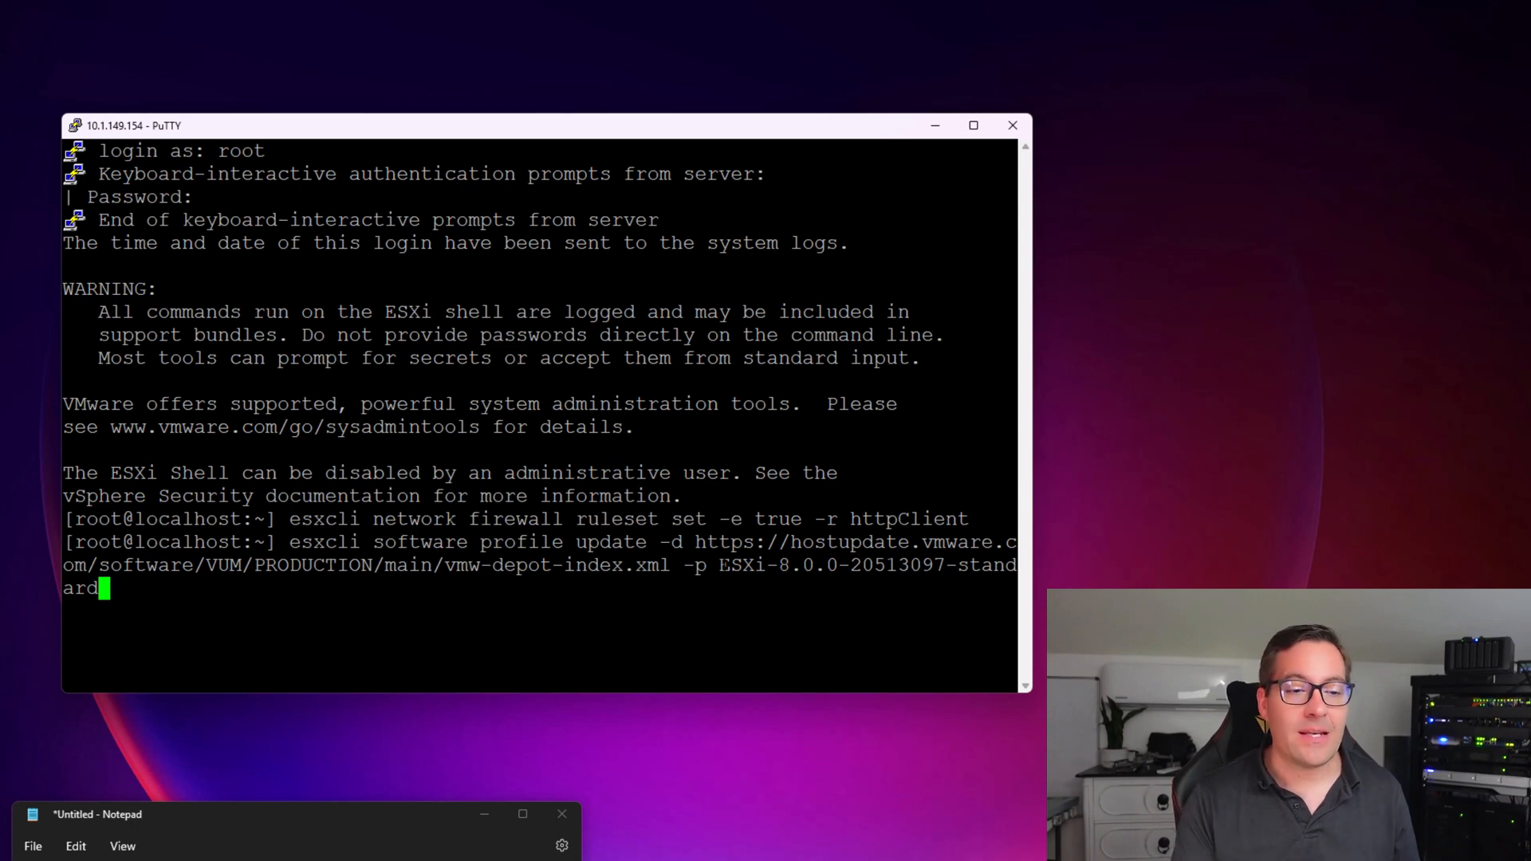
Run the profile update to ESXi 8.0.0, review its successful result, and reboot the host
double_click(776, 564)
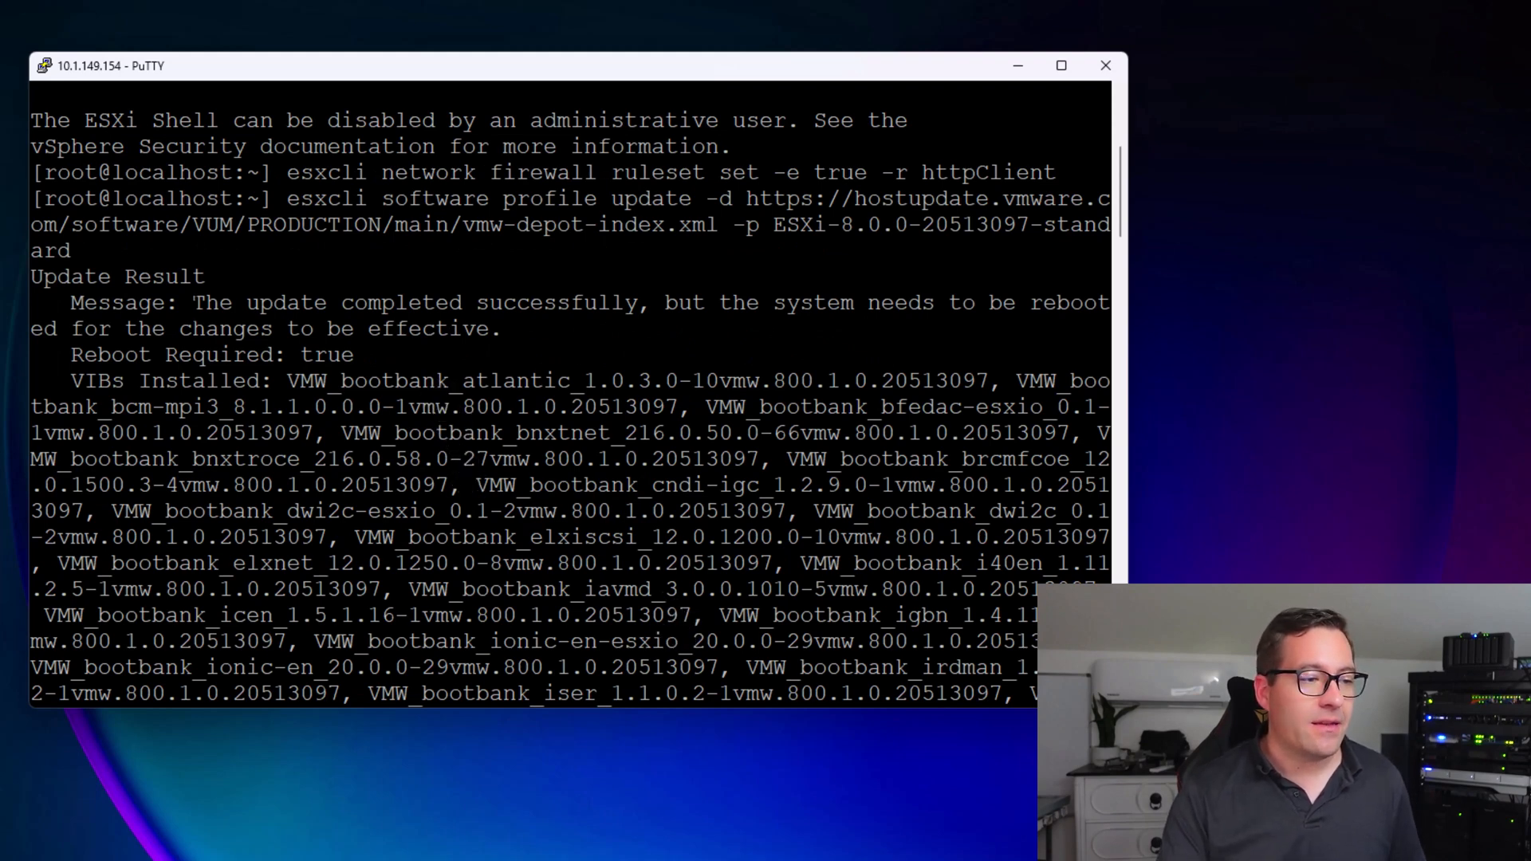
drag(191, 303, 636, 303)
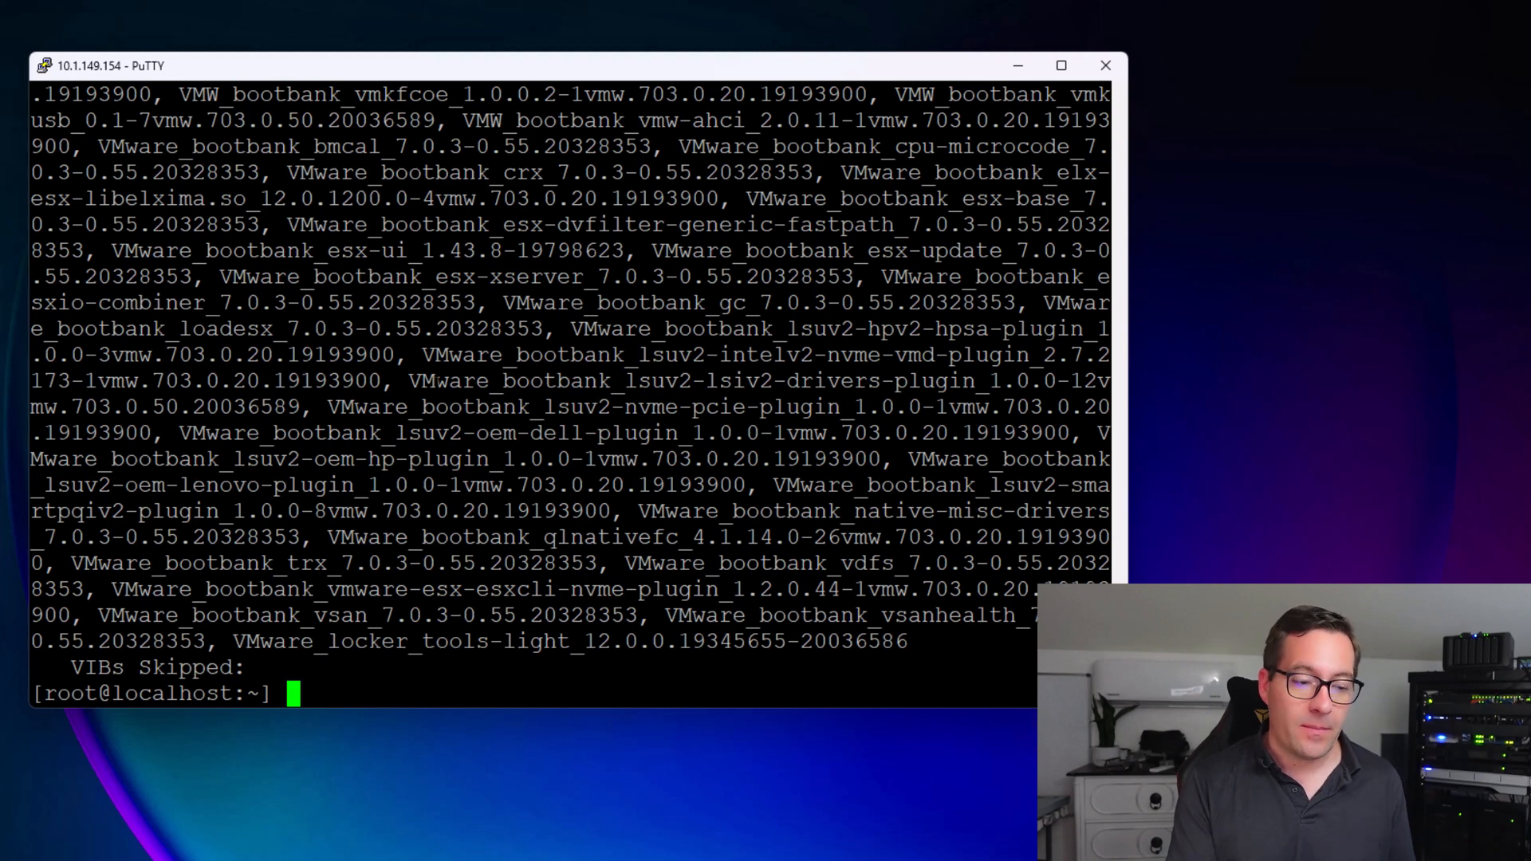
text(reboot)
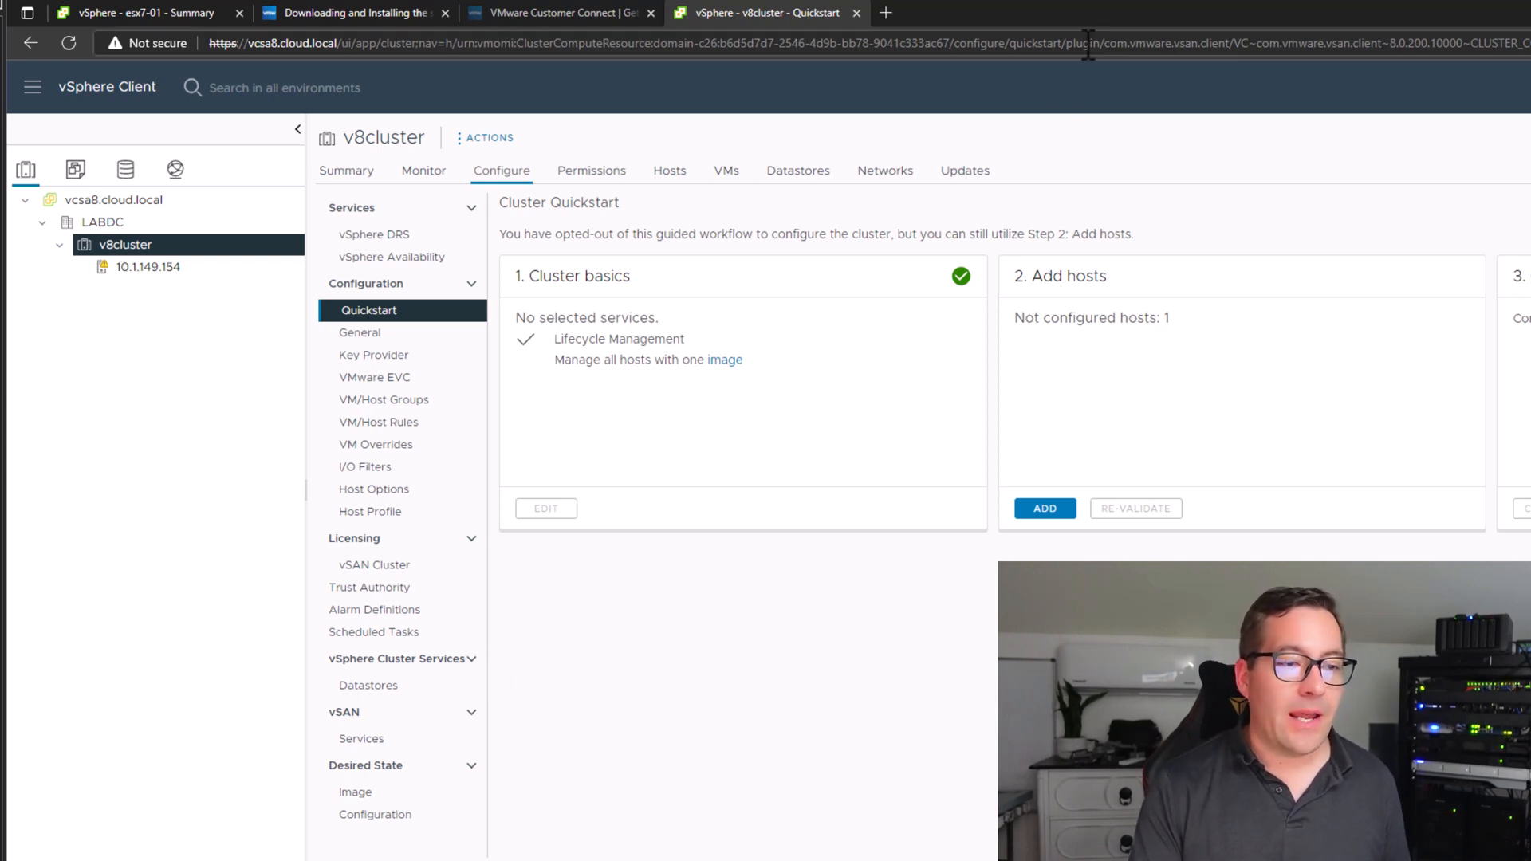
Go to the v8cluster's Updates image settings to edit the cluster image
click(965, 171)
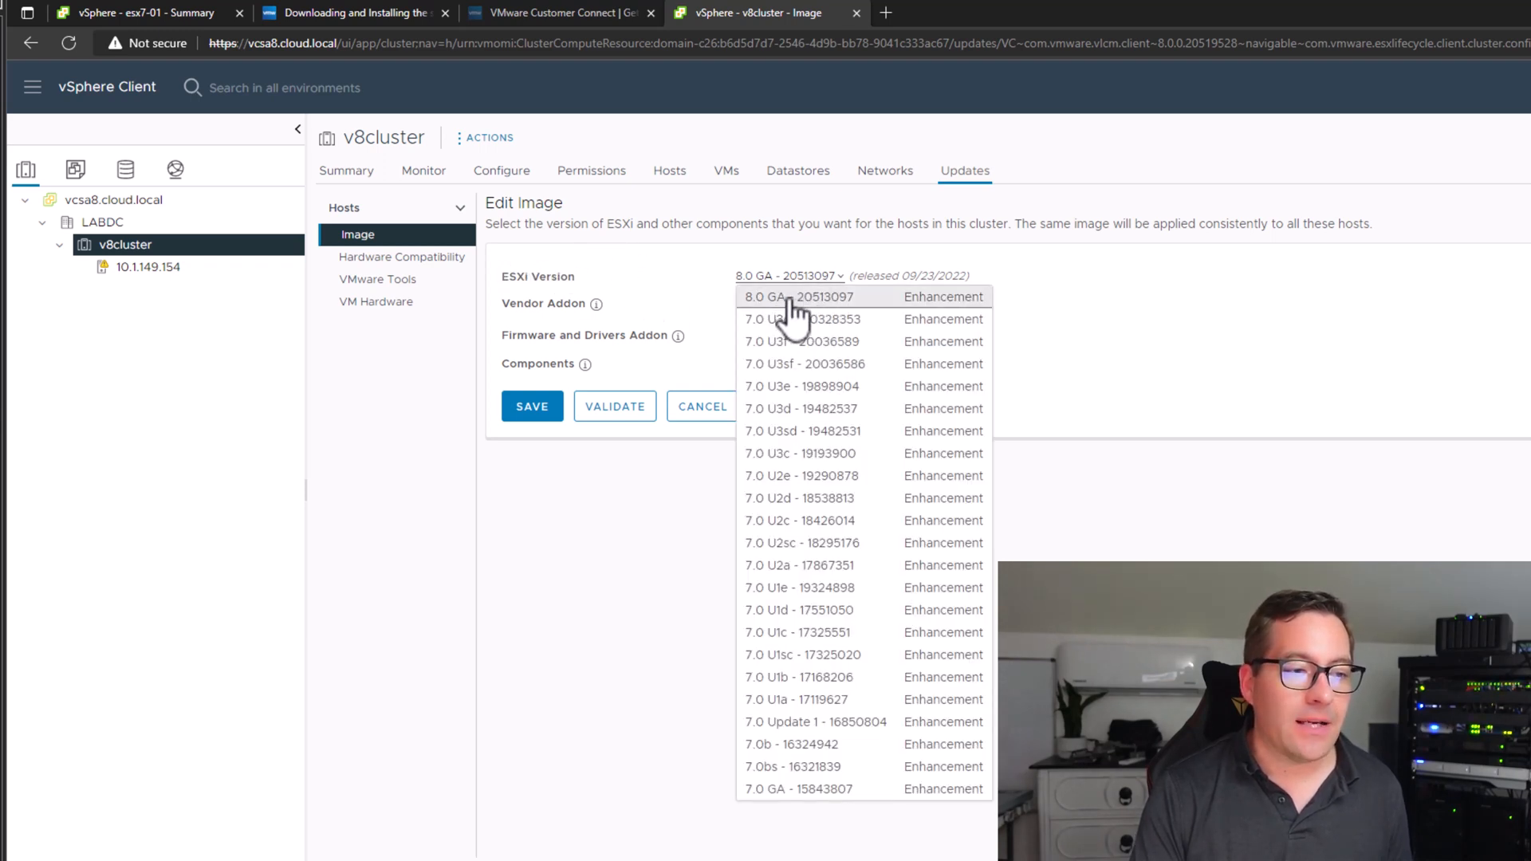
Choose ESXi 8.0 GA - 20513097 as the cluster image version and save it
click(805, 296)
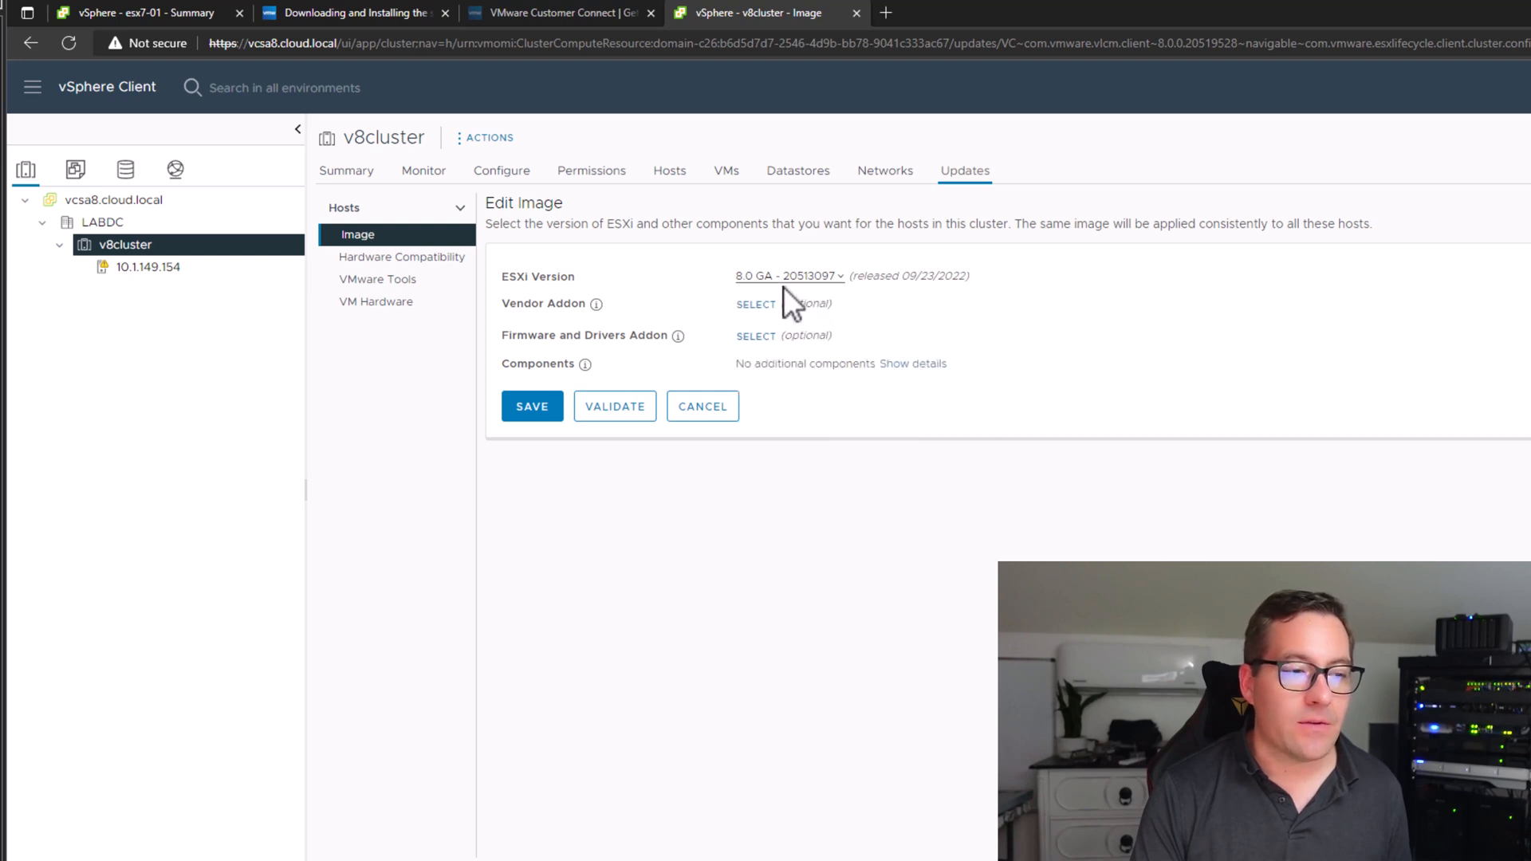
mouse_move(845, 332)
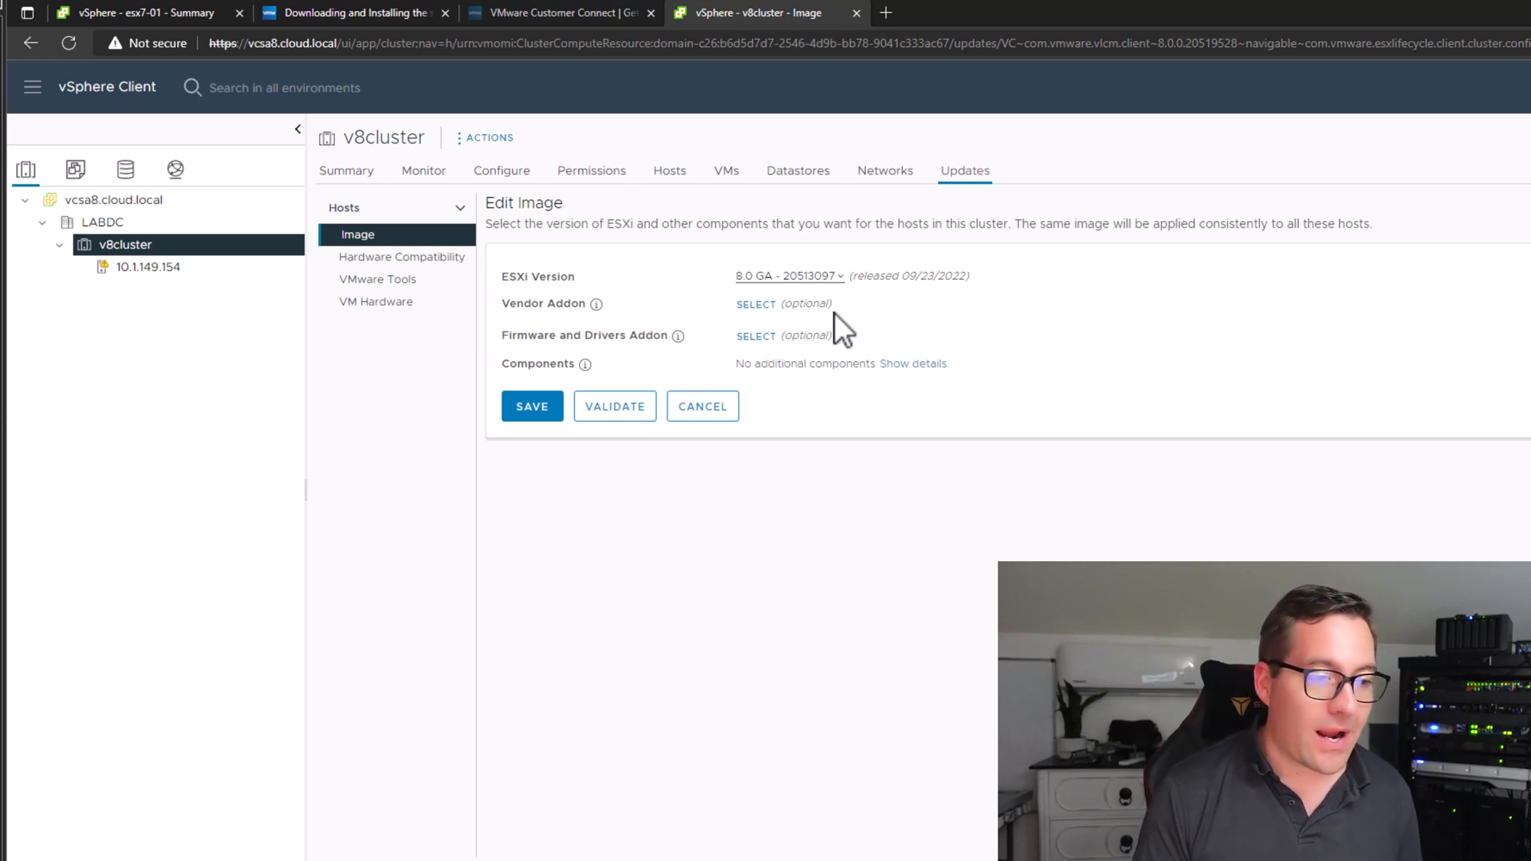
mouse_move(566, 402)
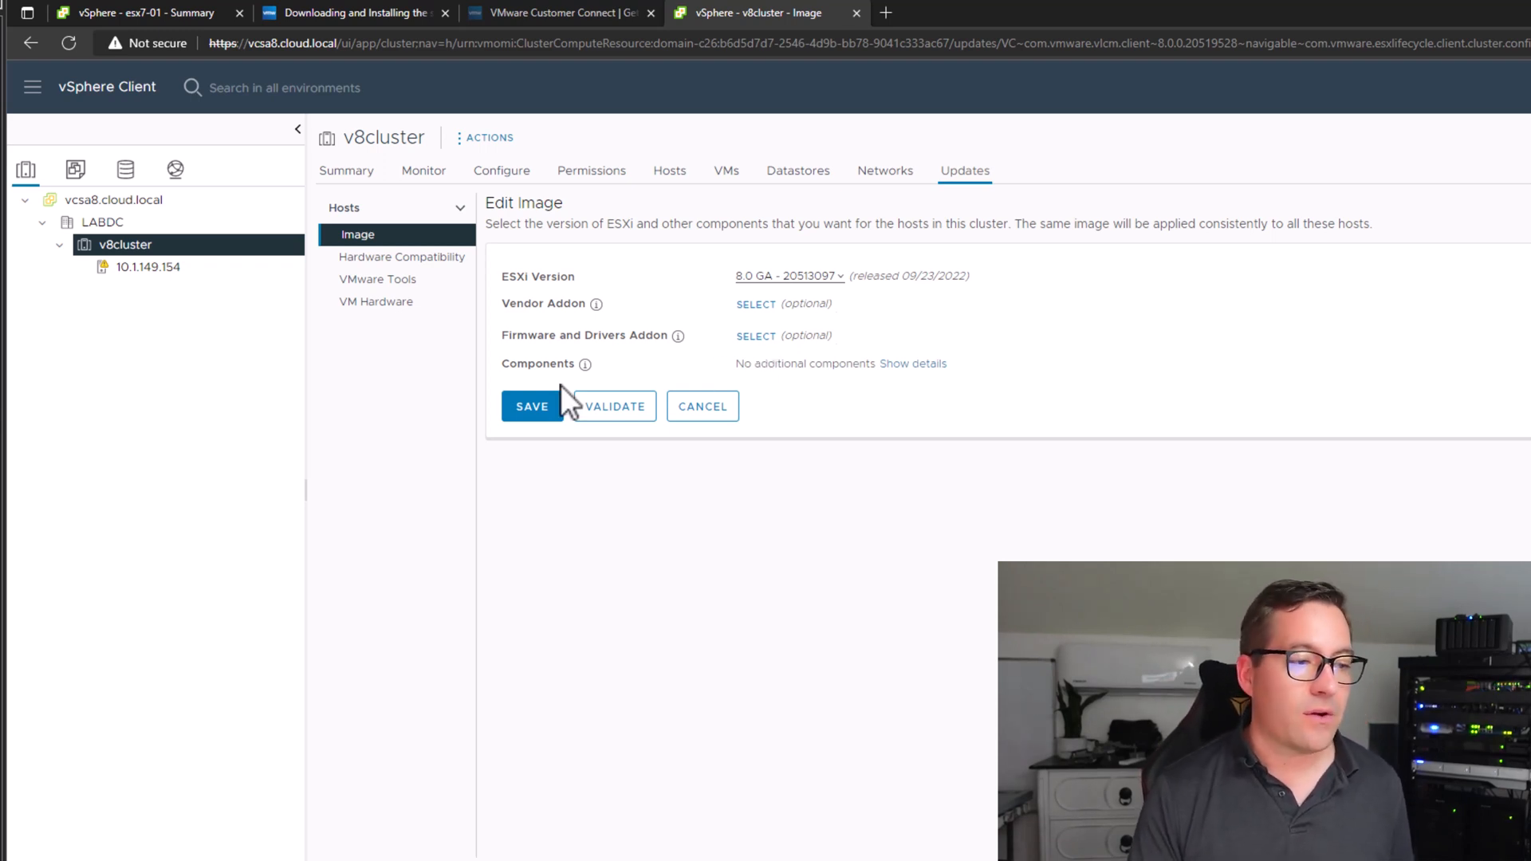
mouse_move(845, 294)
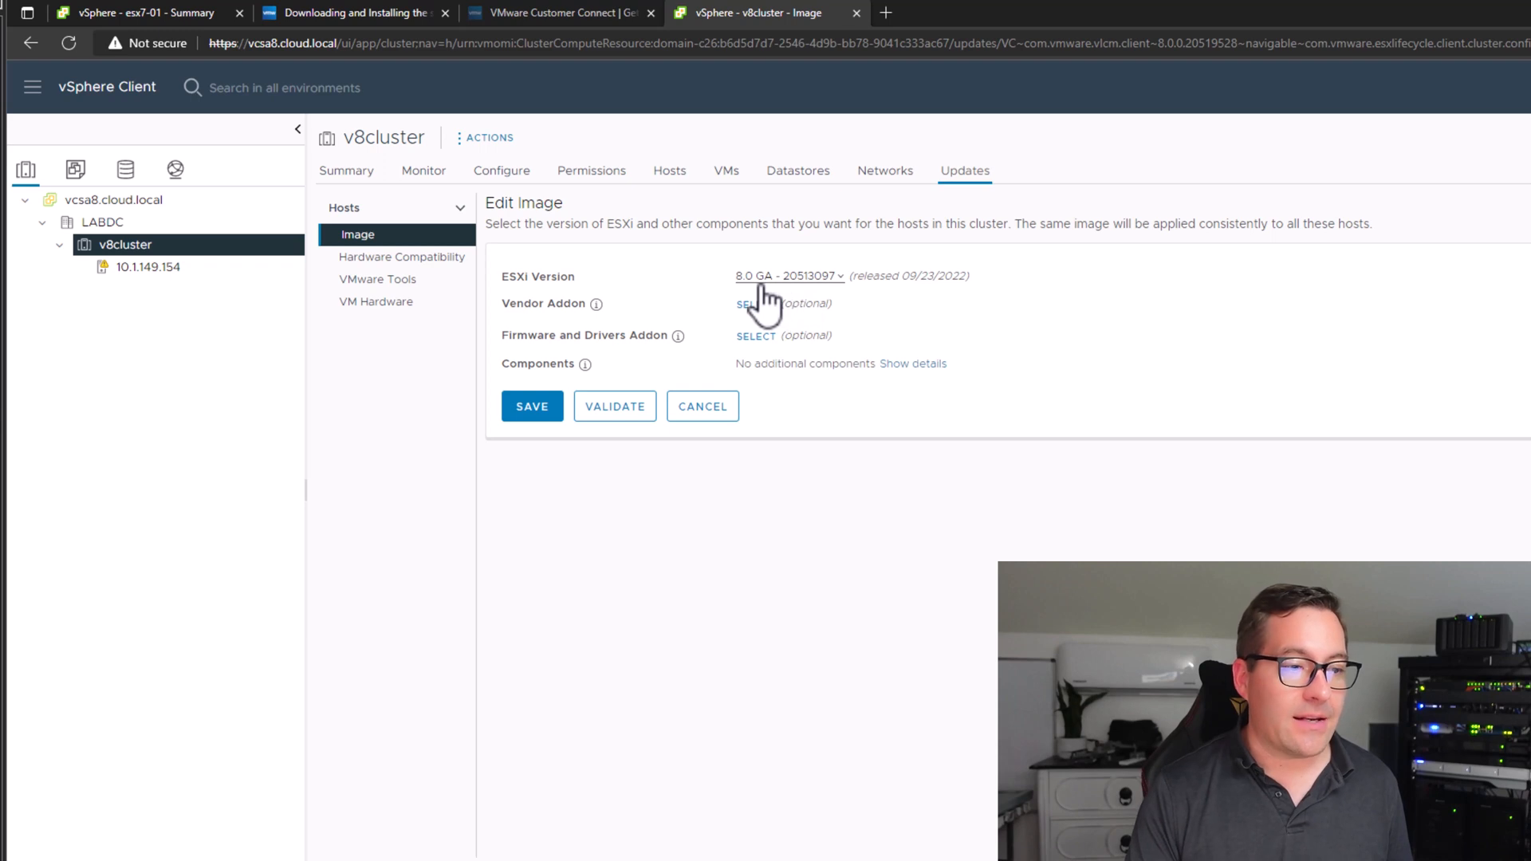
click(532, 407)
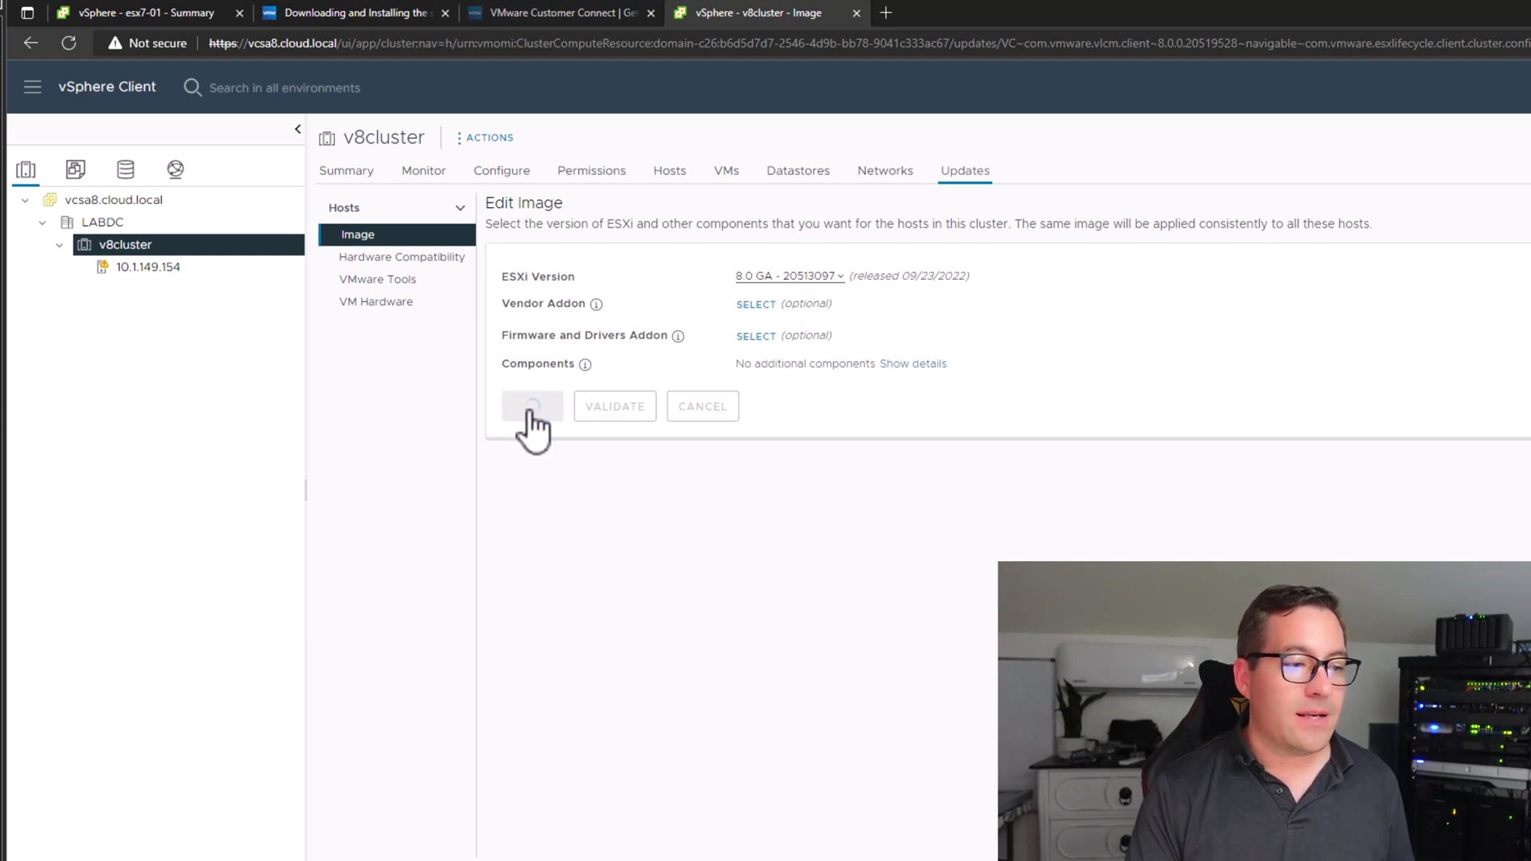
Let the 8.0 GA image save finish, leaving host 10.1.149.154 reported out of compliance
click(533, 406)
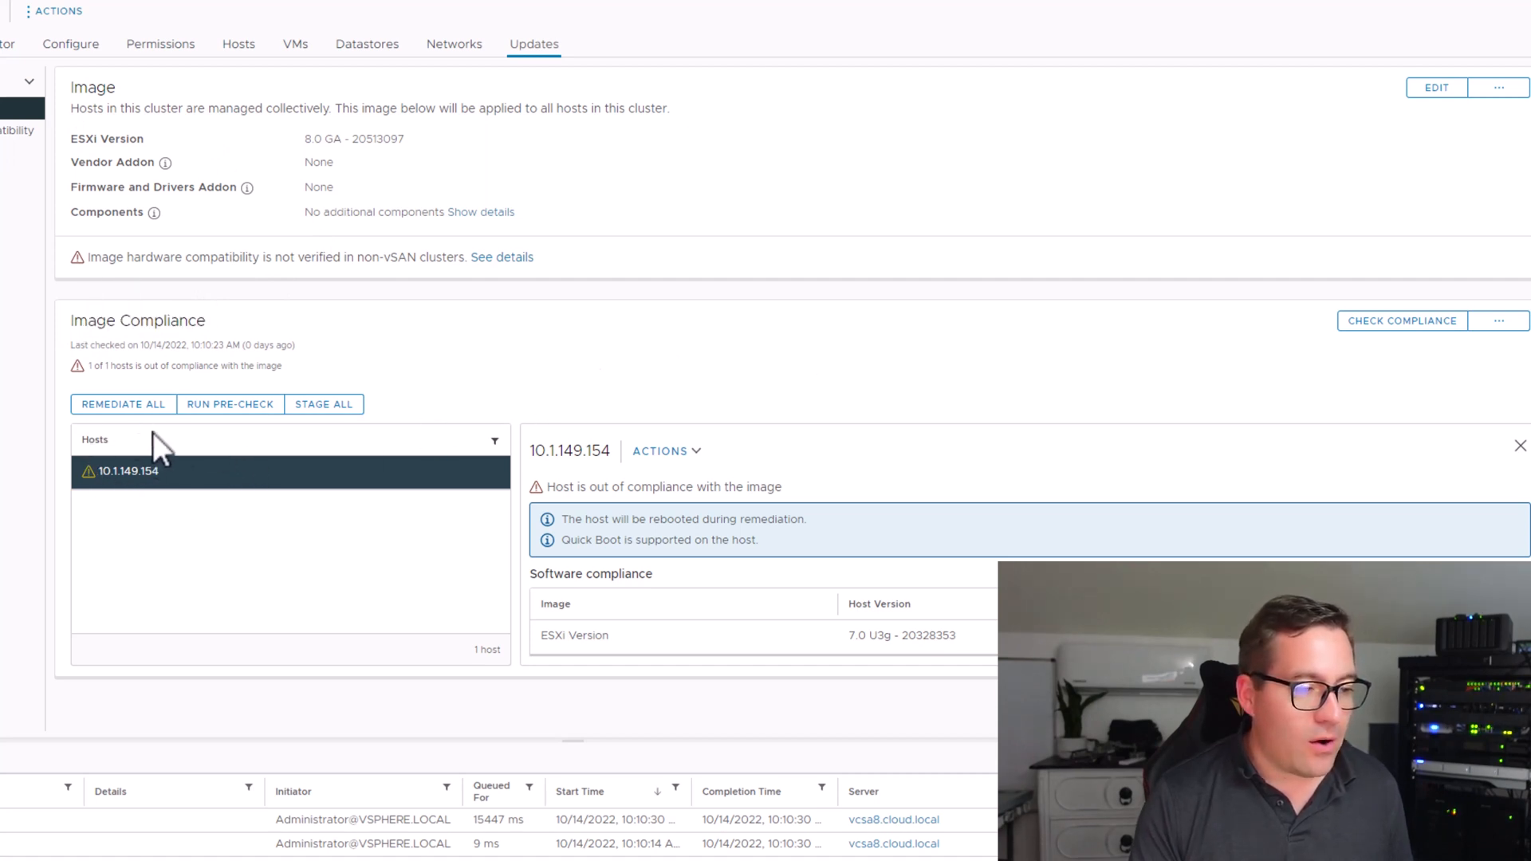
mouse_move(167, 485)
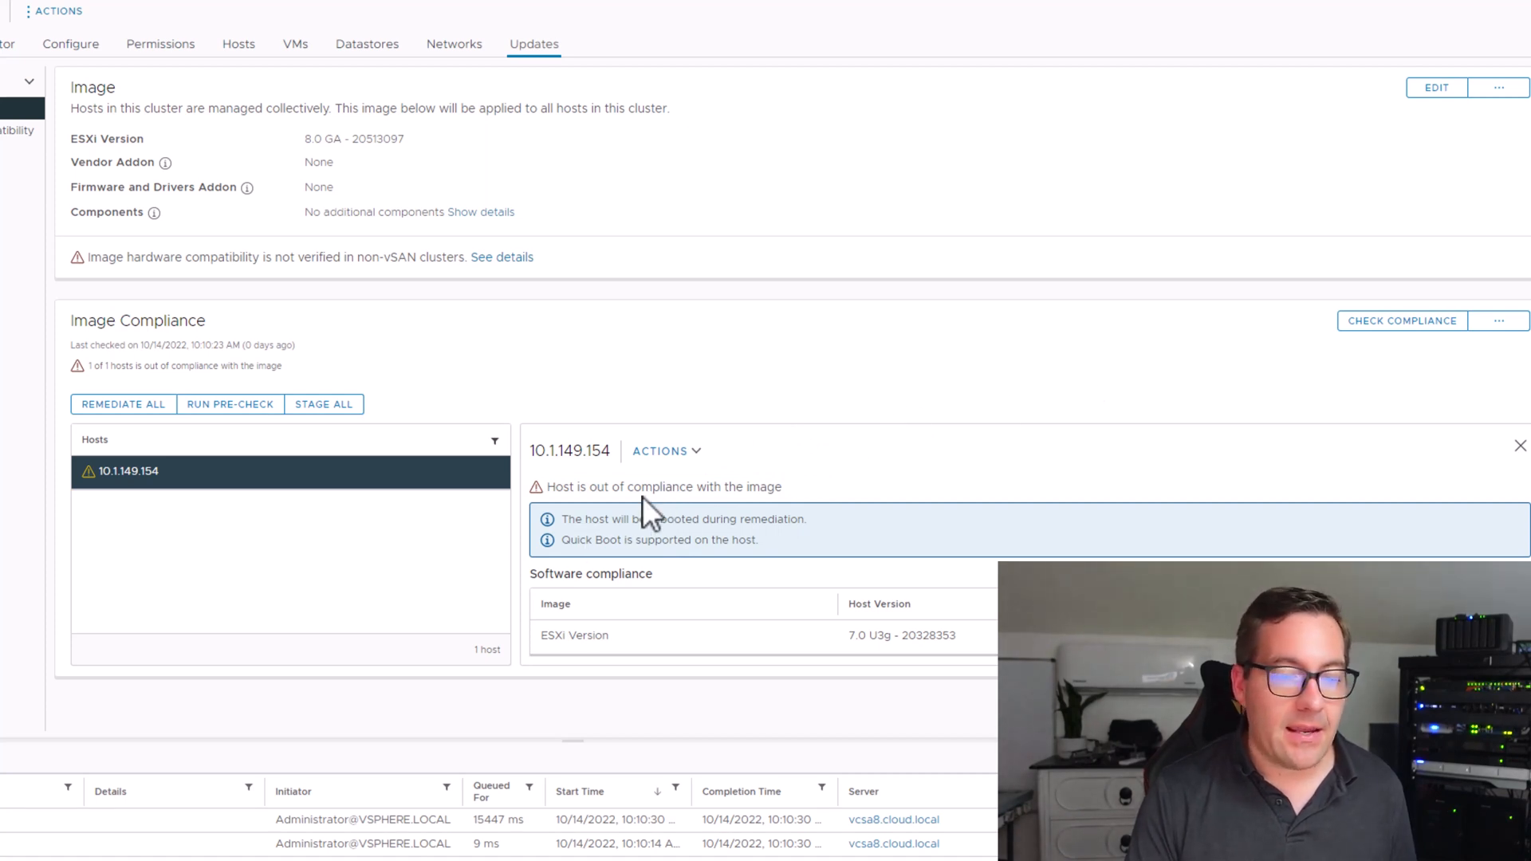
mouse_move(688, 494)
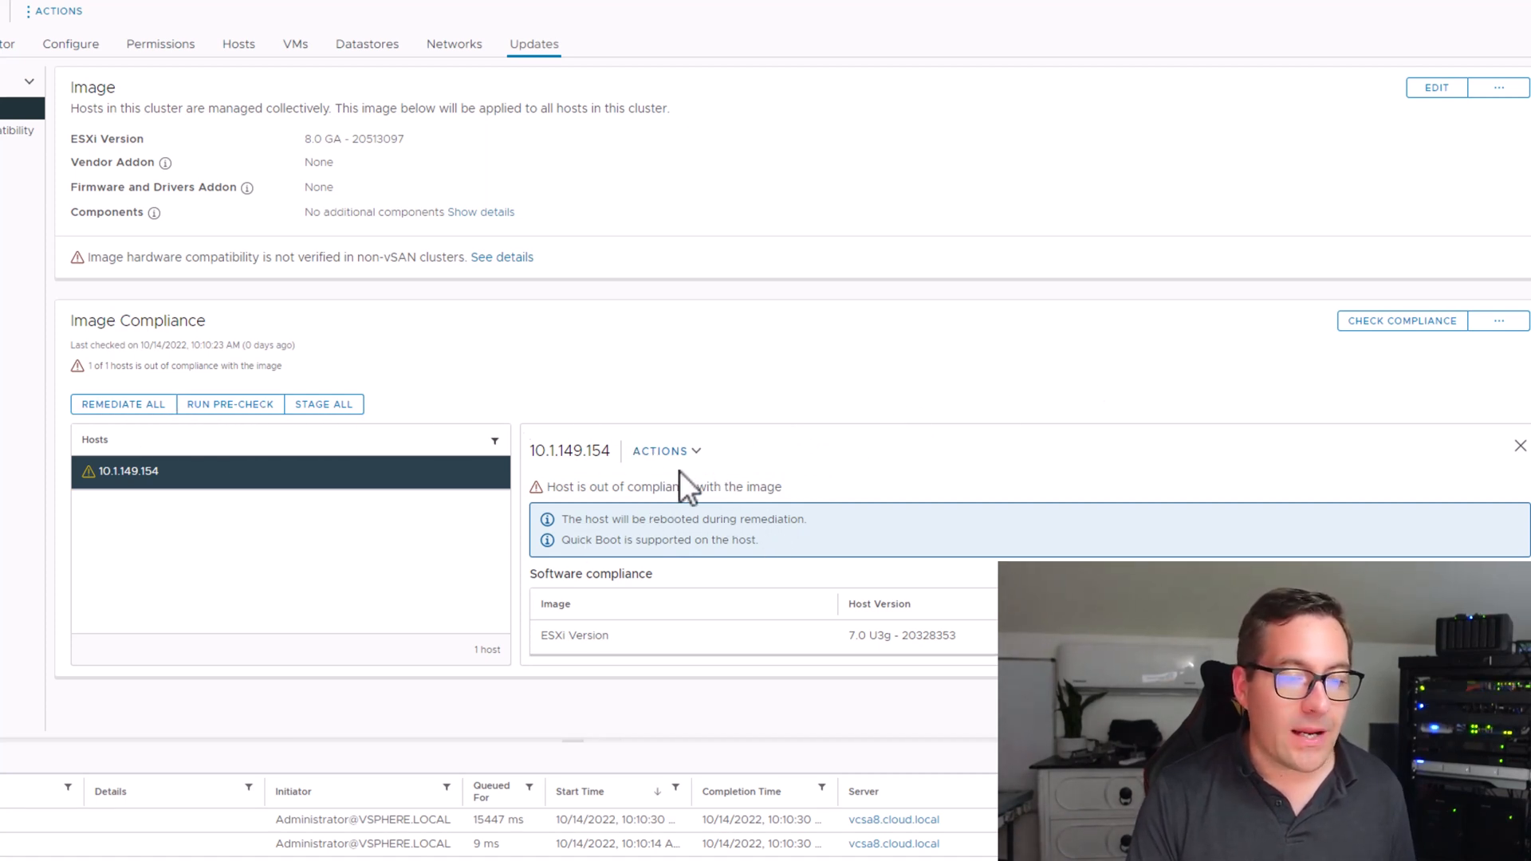
Start Remediate All for the cluster so host 10.1.149.154 upgrades to the ESXi 8.0 GA image
click(667, 449)
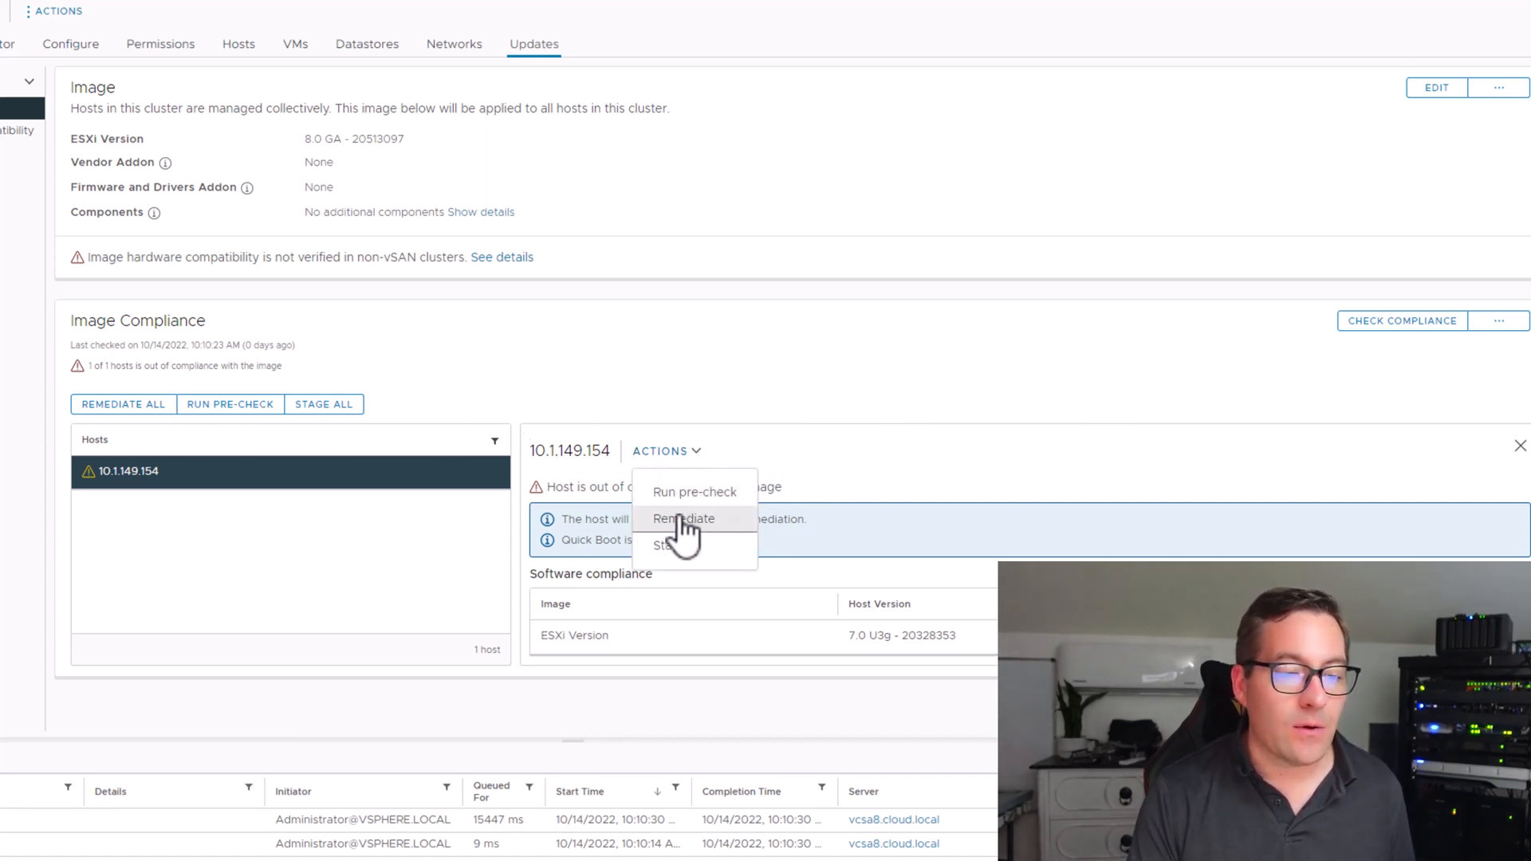
mouse_move(144, 461)
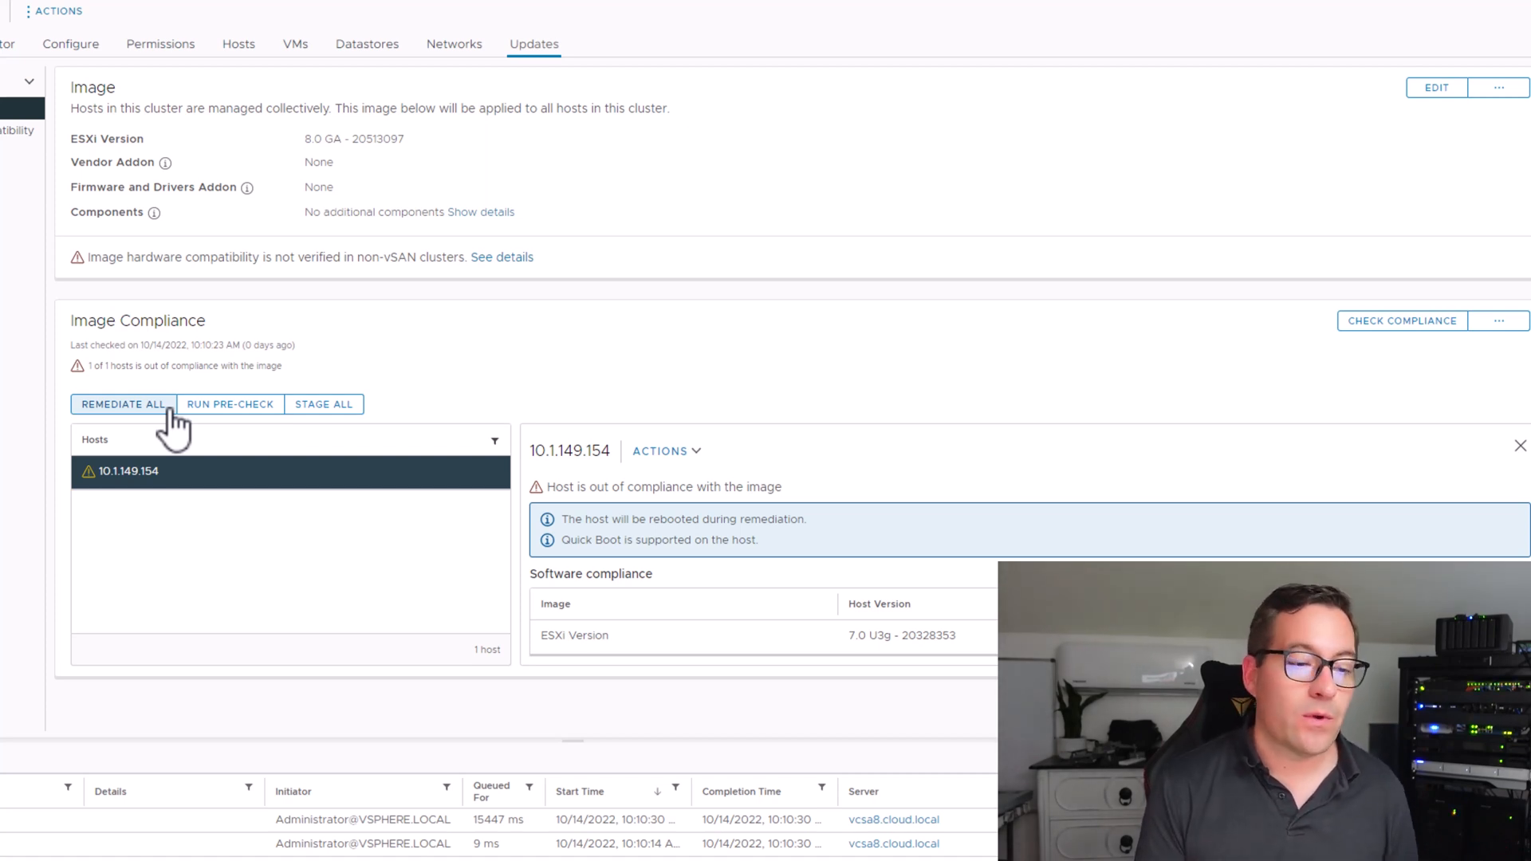
mouse_move(143, 429)
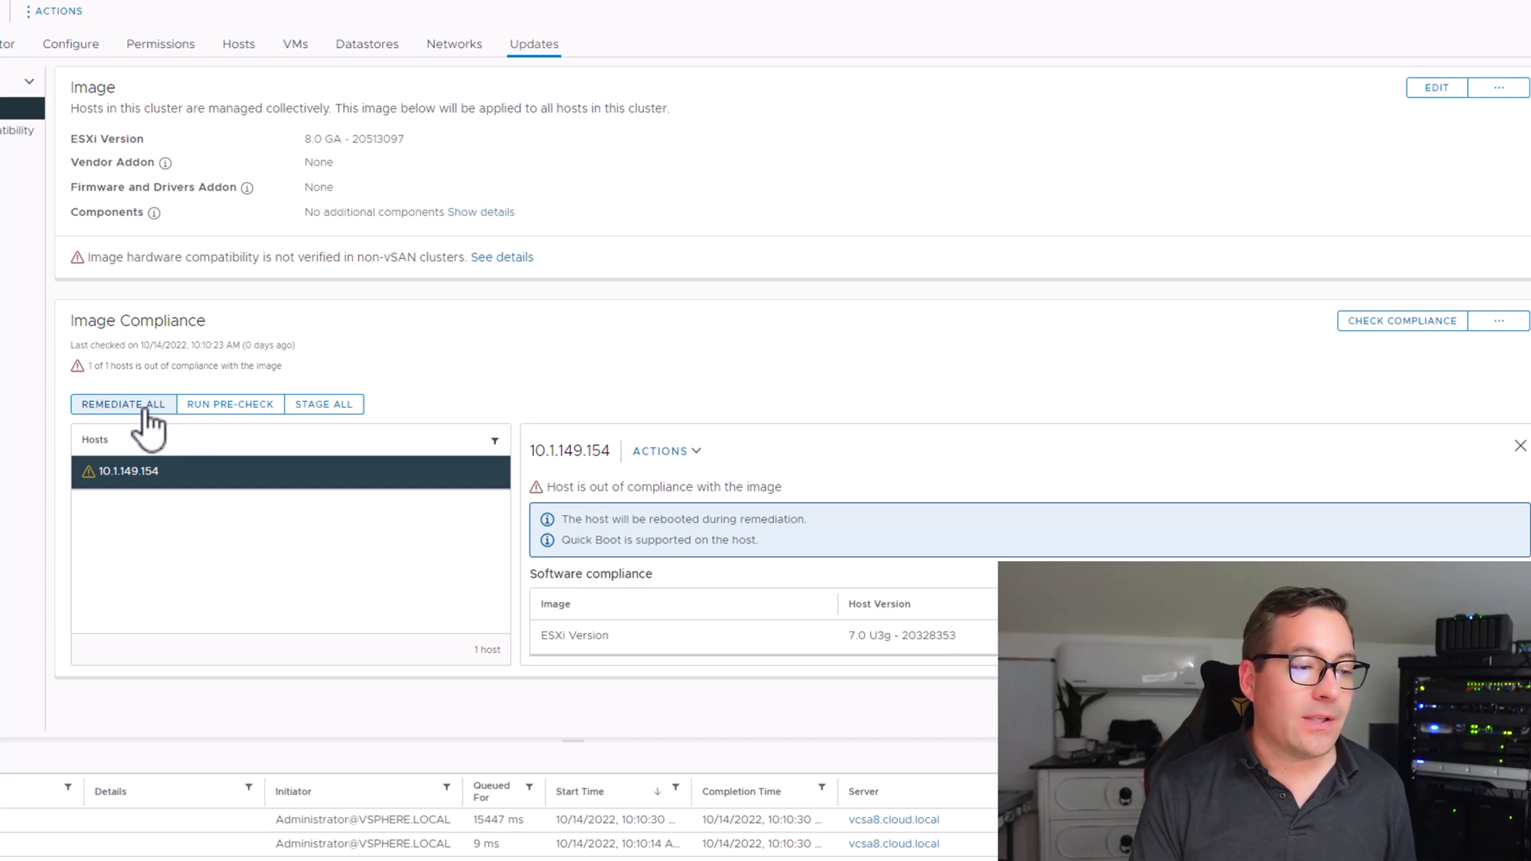
click(123, 405)
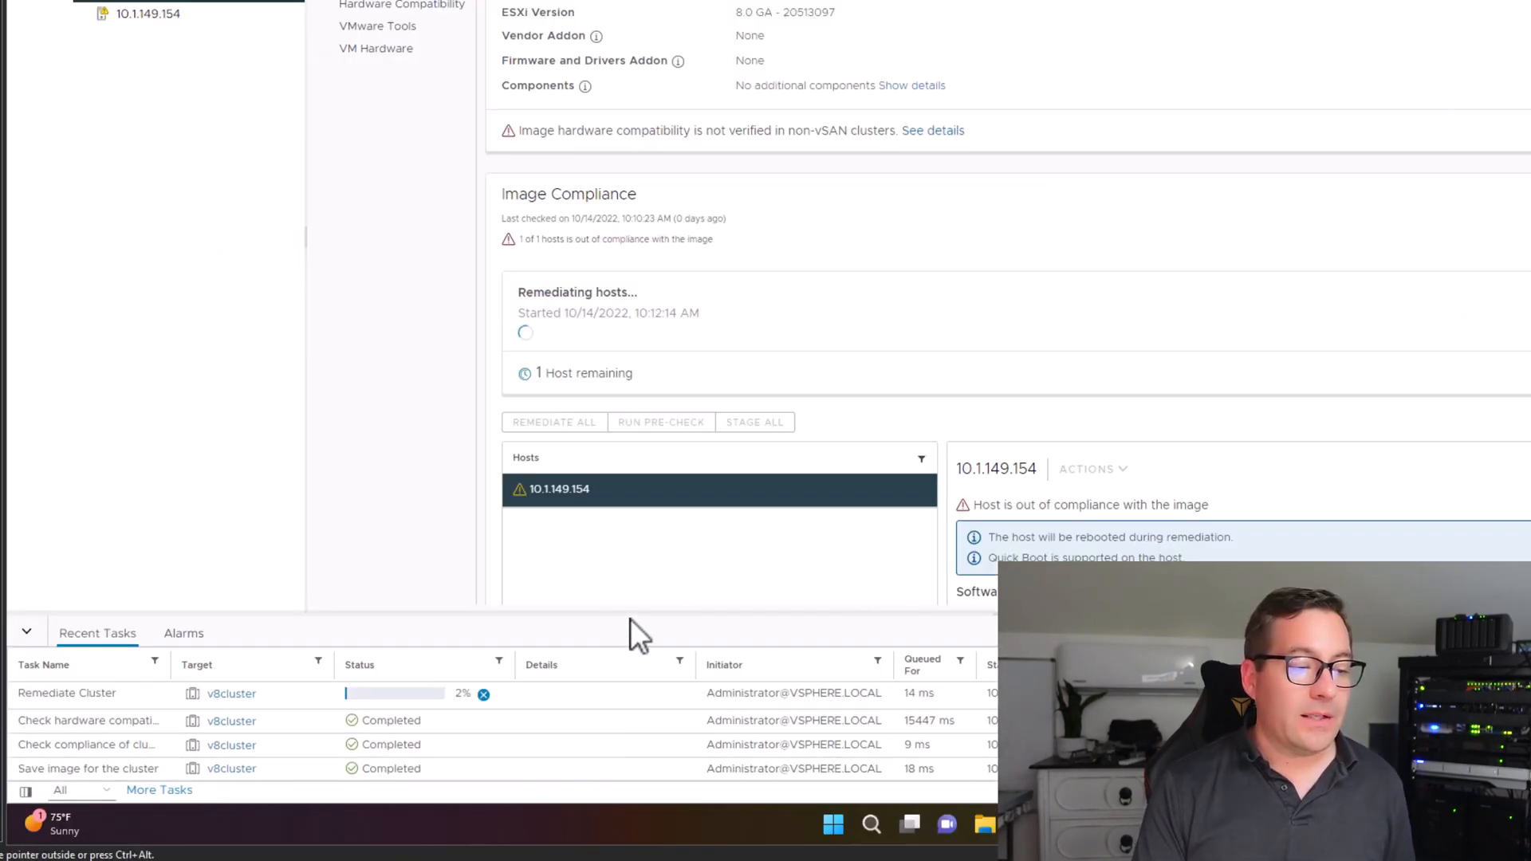
Expand the Recent Tasks panel to follow the Remediate Cluster task's progress
drag(635, 625, 628, 244)
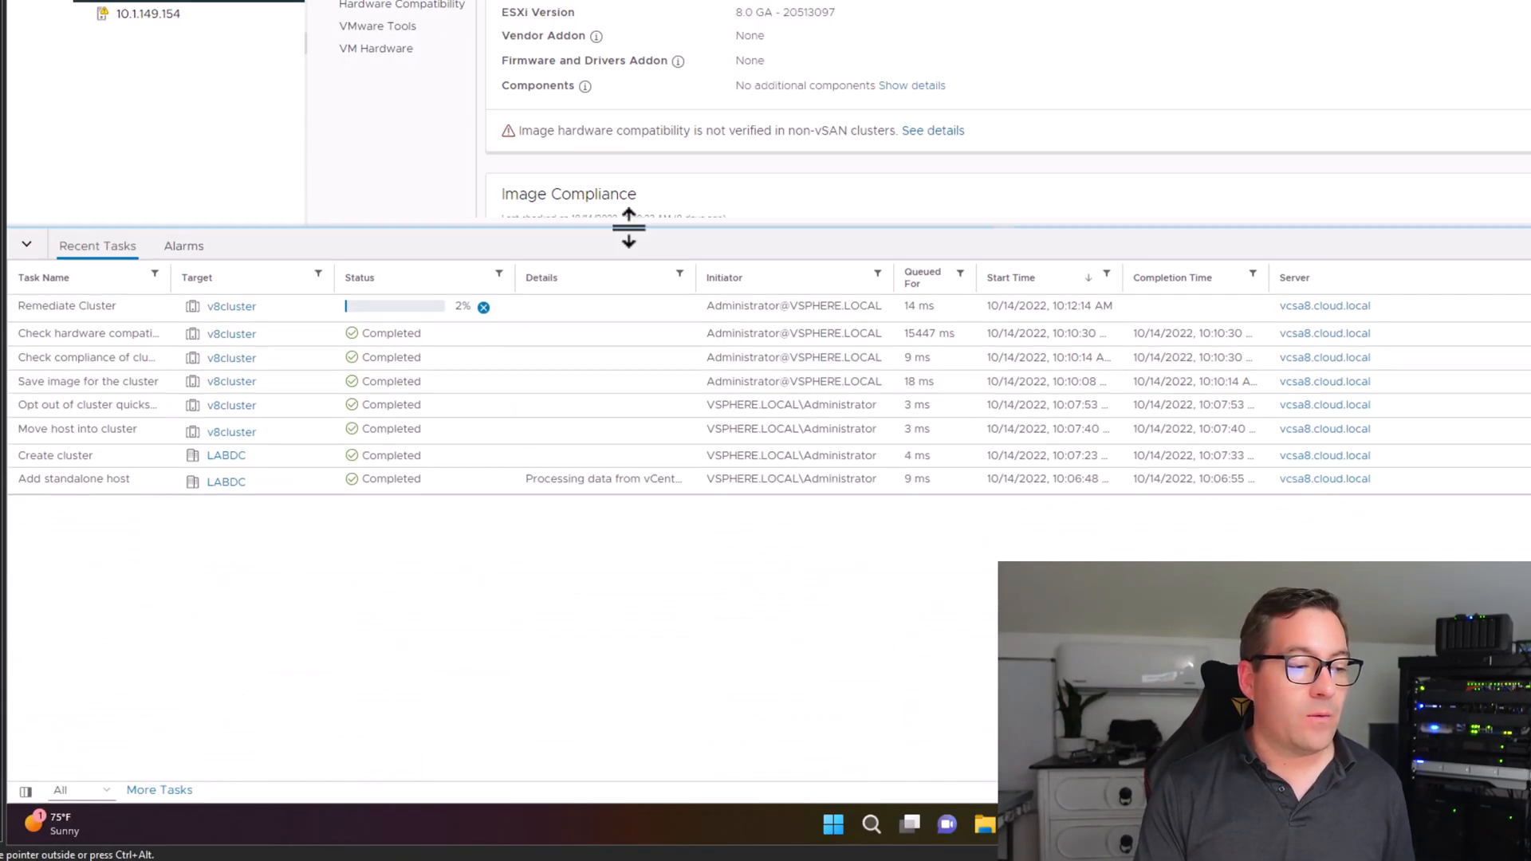
click(67, 306)
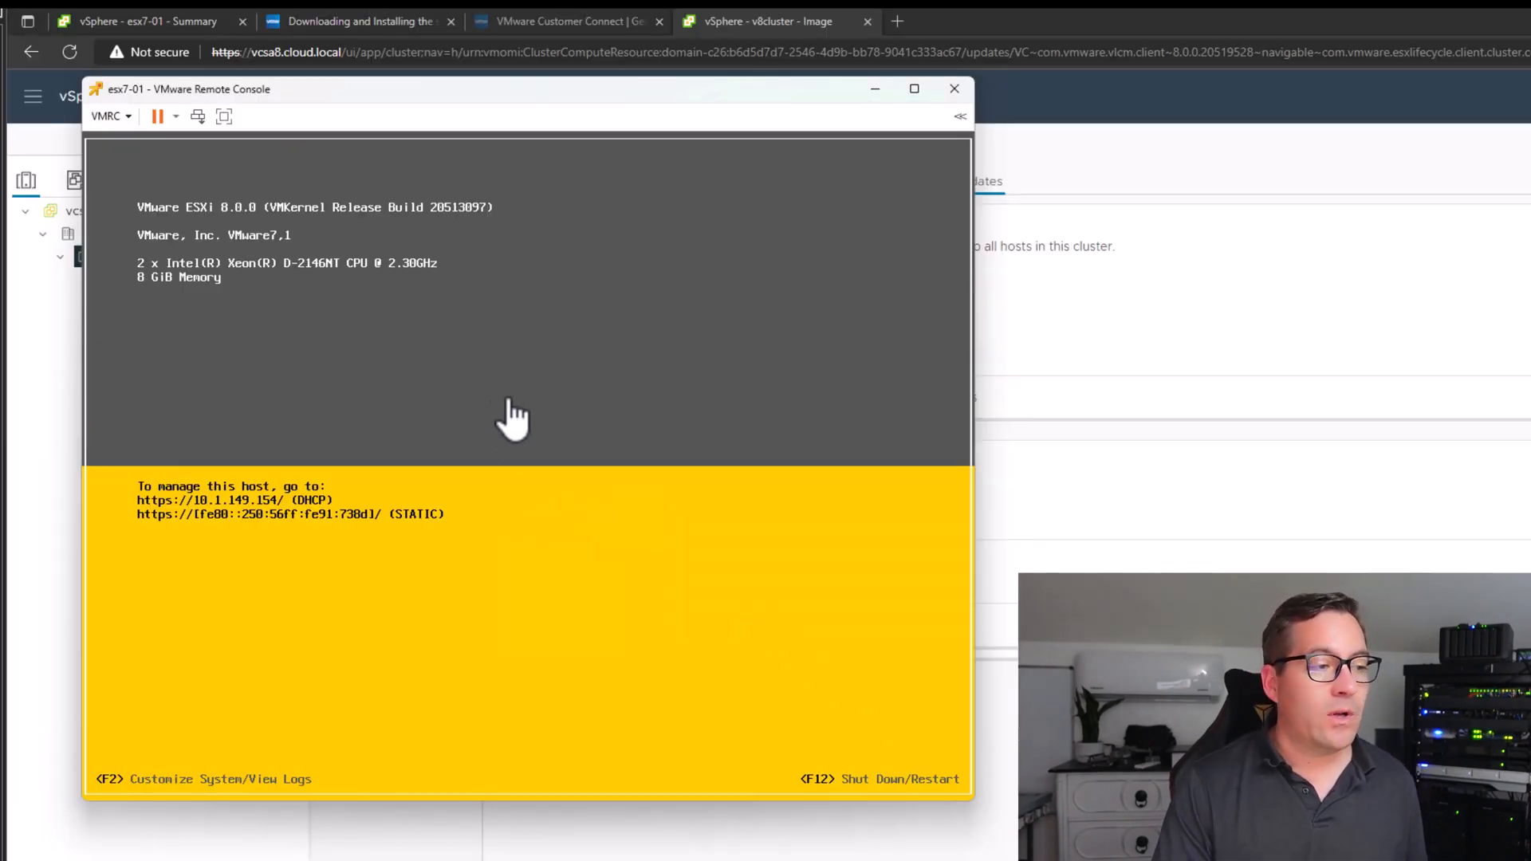
mouse_move(600, 411)
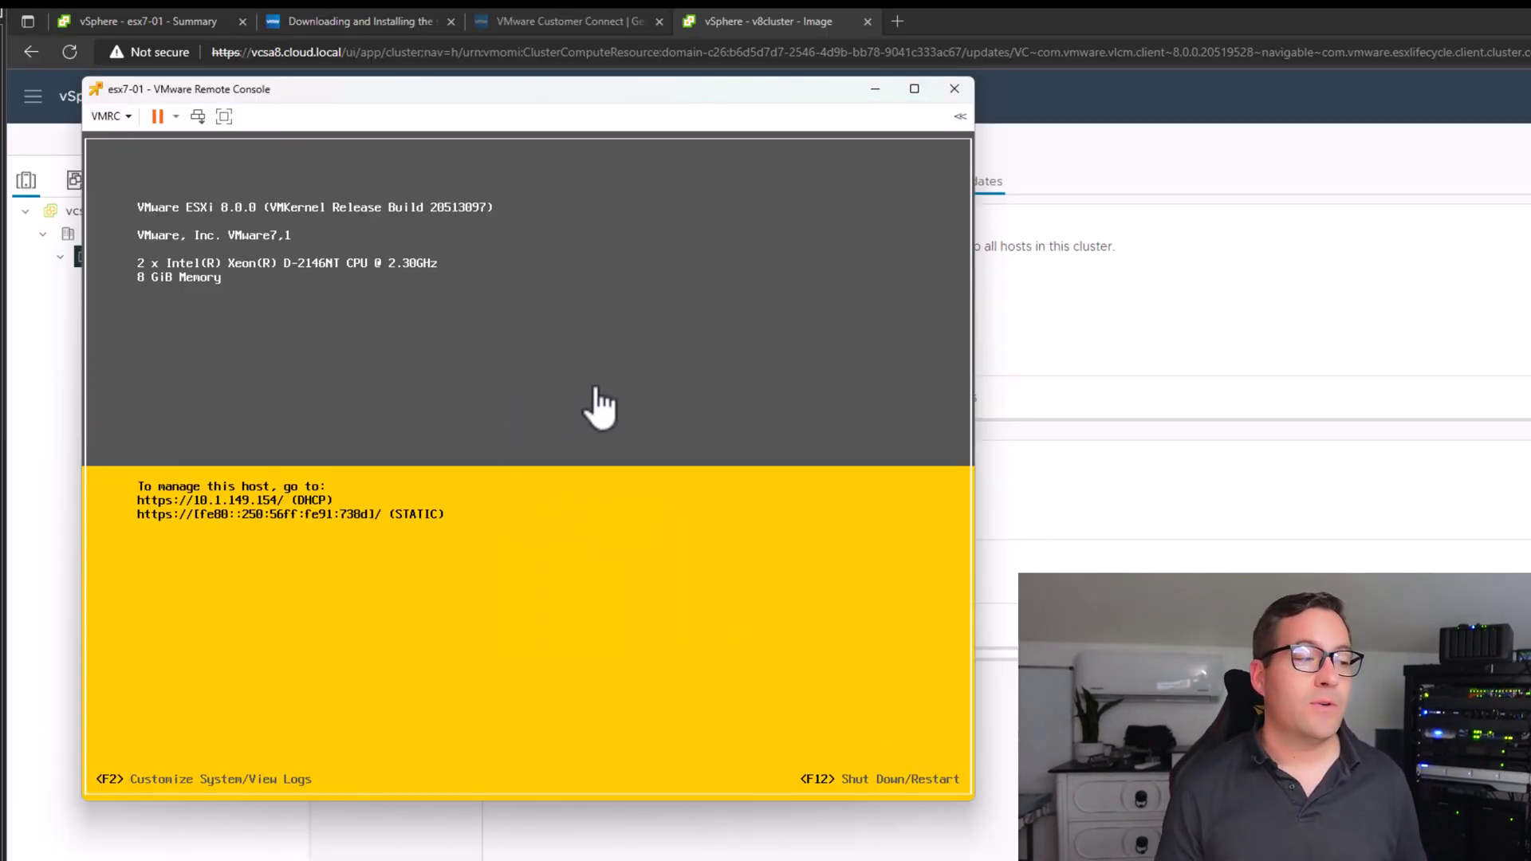